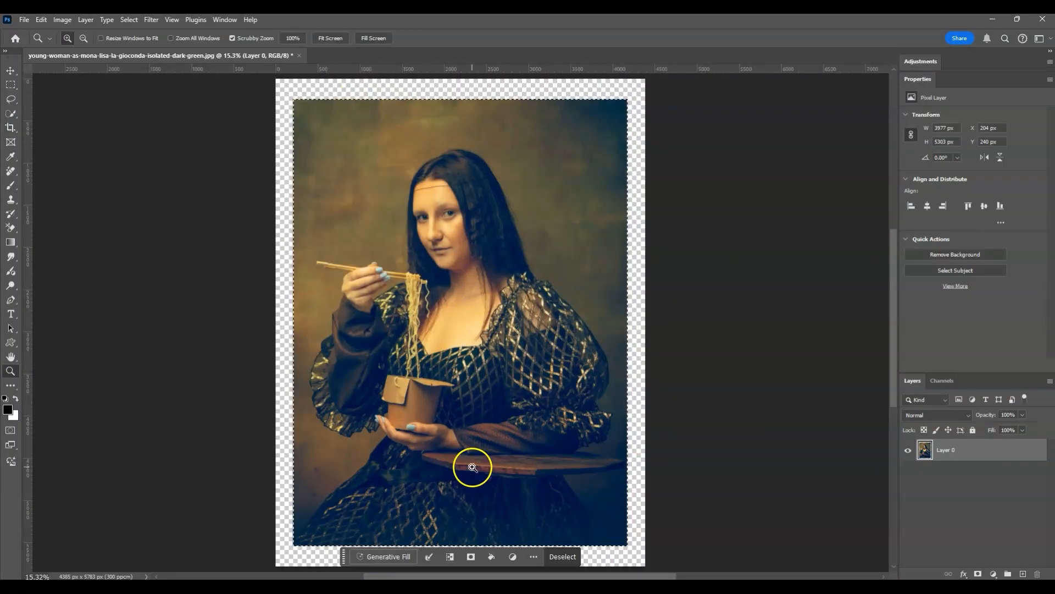
- Revert the portrait to the original unexpanded photo
click(387, 556)
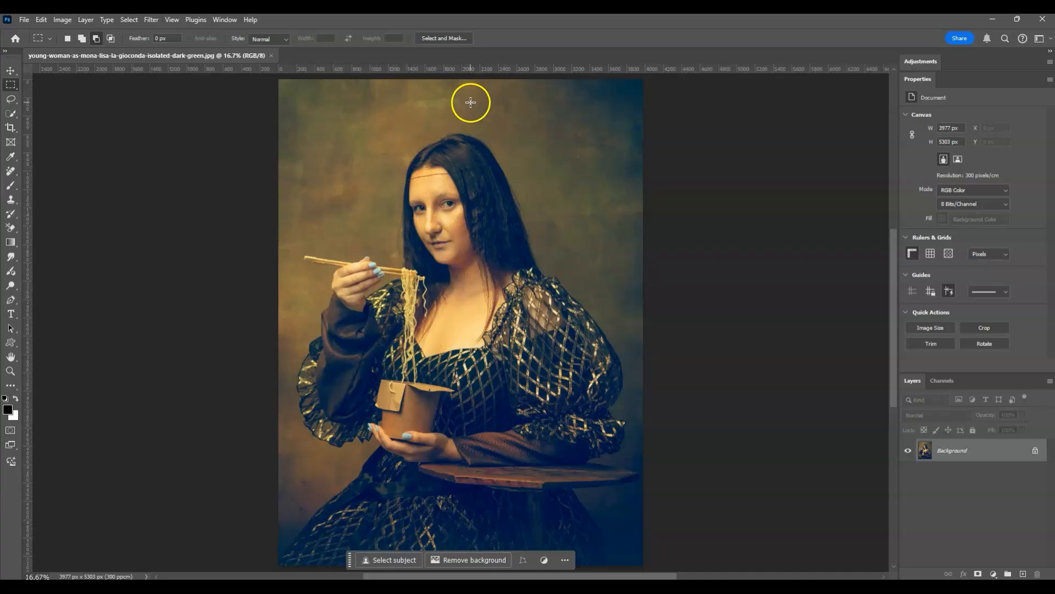
mouse_move(490, 127)
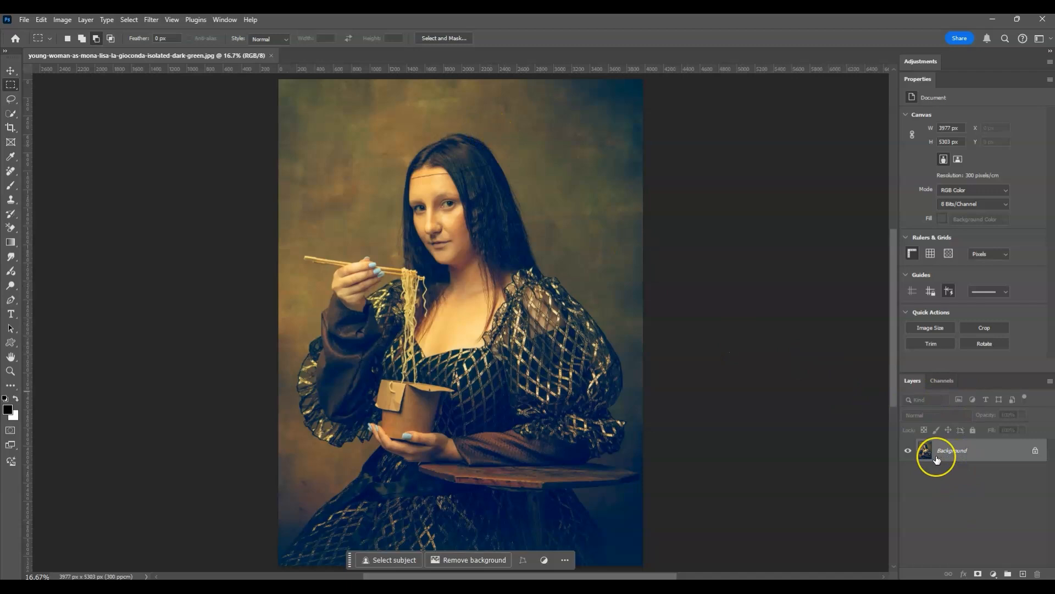
mouse_move(952, 453)
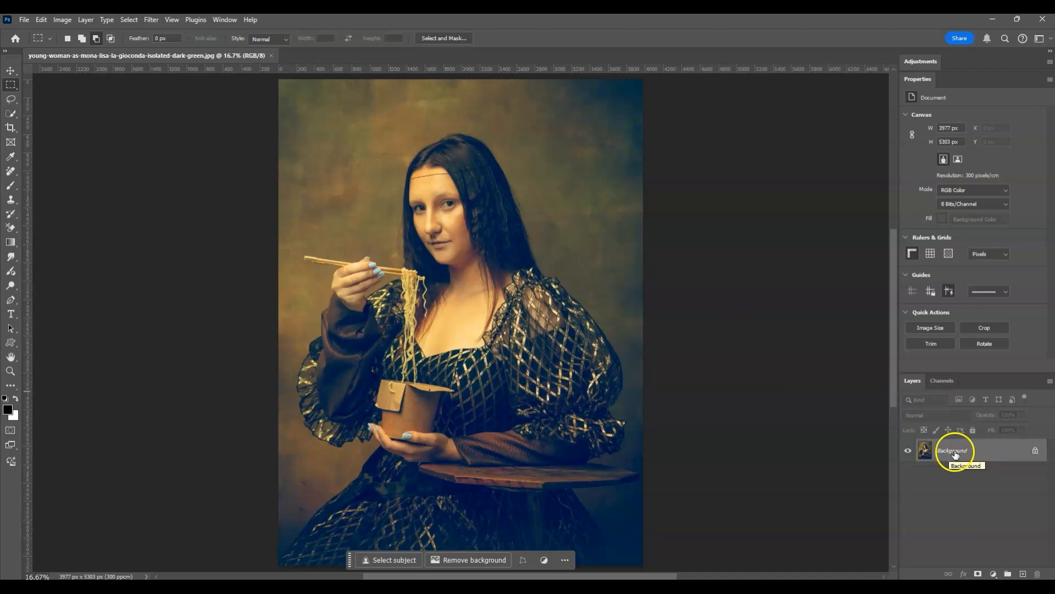
mouse_move(1033, 451)
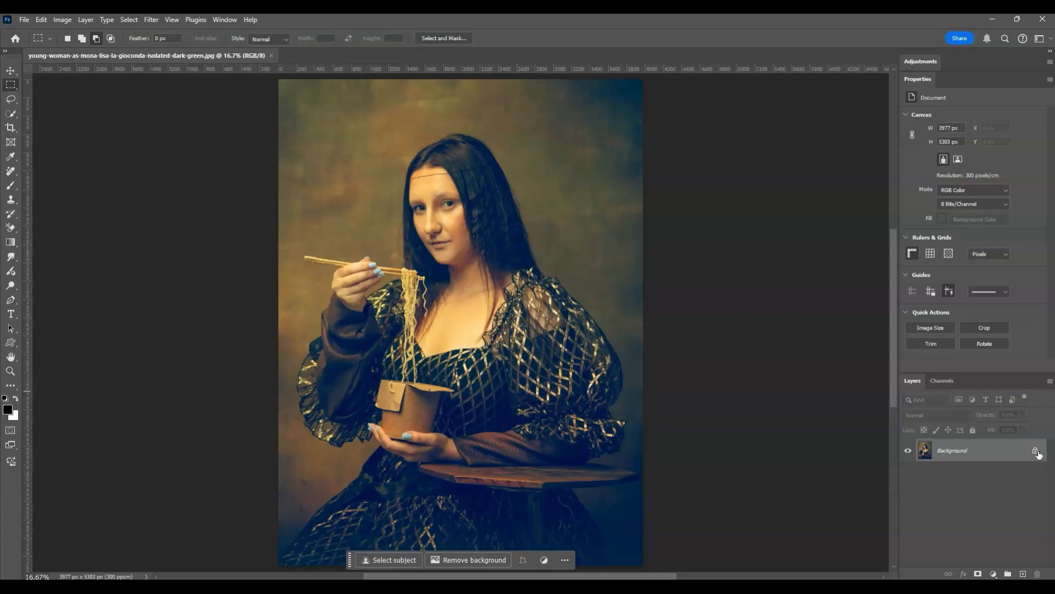
- Unlock the Background layer so it becomes editable Layer 0
click(1034, 450)
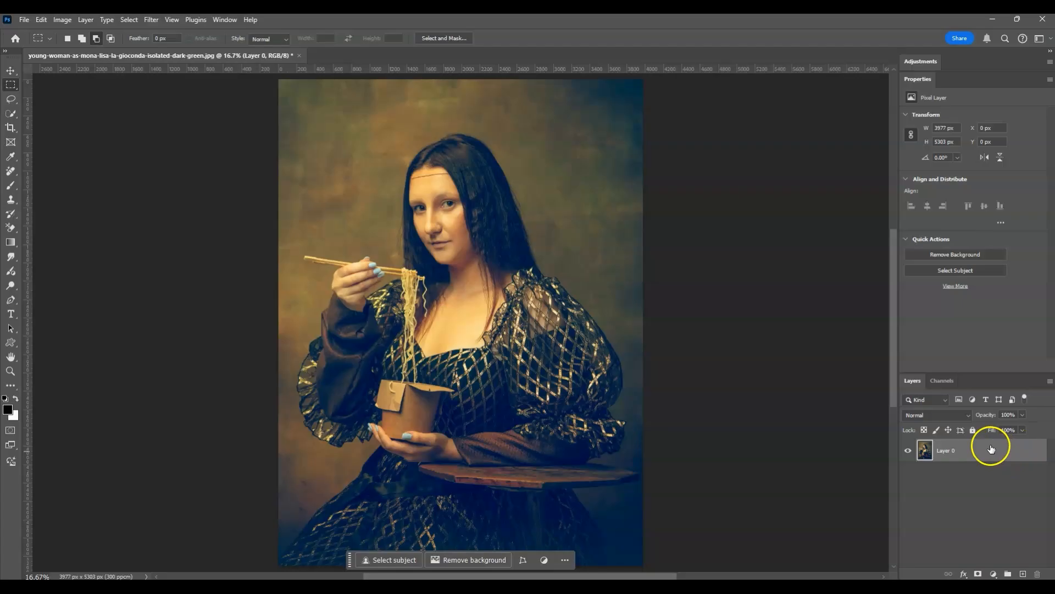
mouse_move(1016, 457)
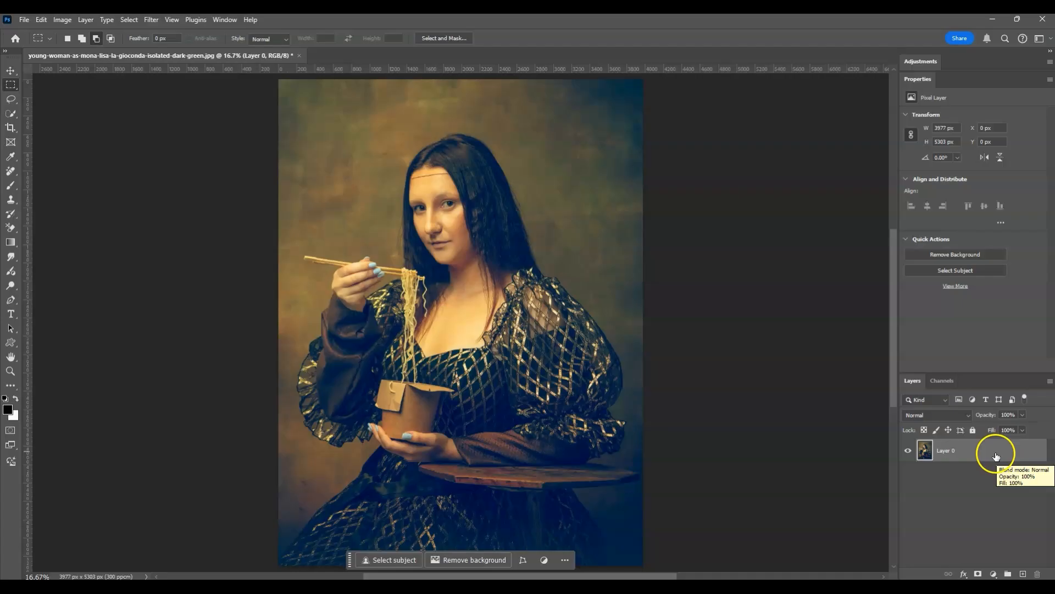
mouse_move(26, 236)
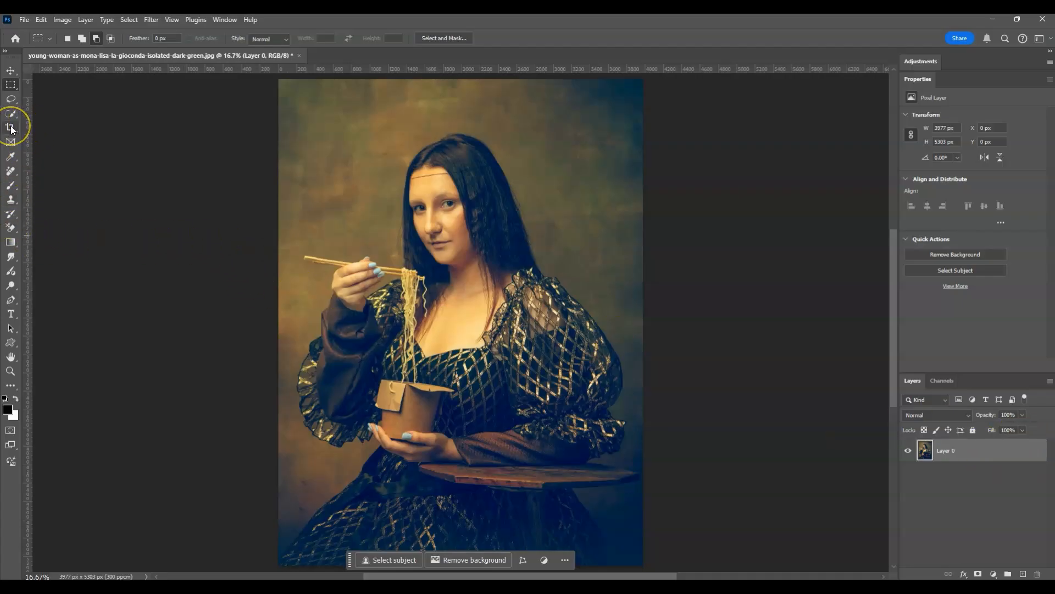
- With the Crop tool, drag the canvas edges outward past the portrait on the sides, top and bottom
click(11, 129)
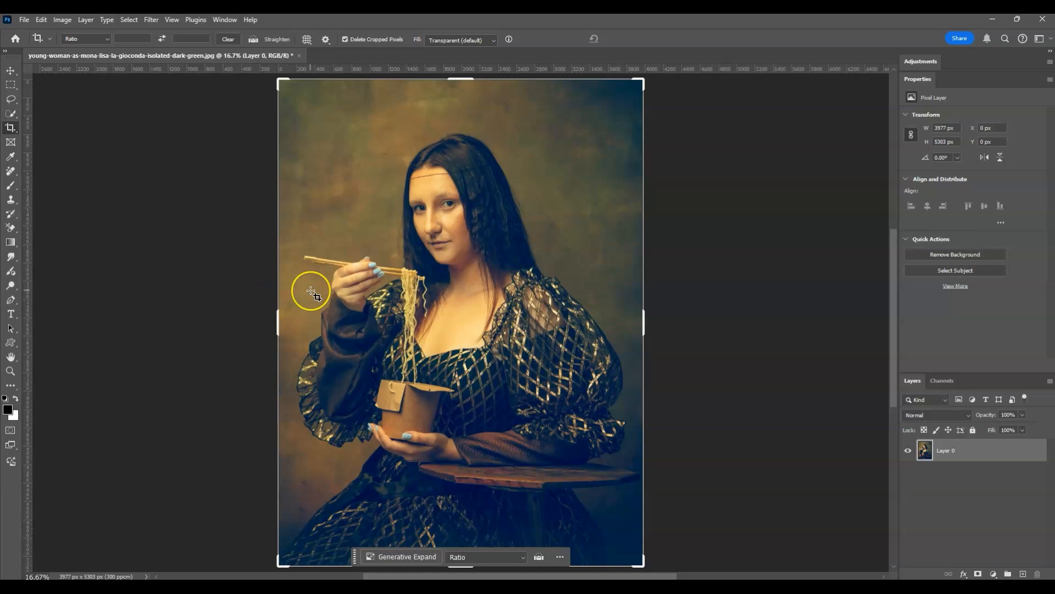
mouse_move(271, 325)
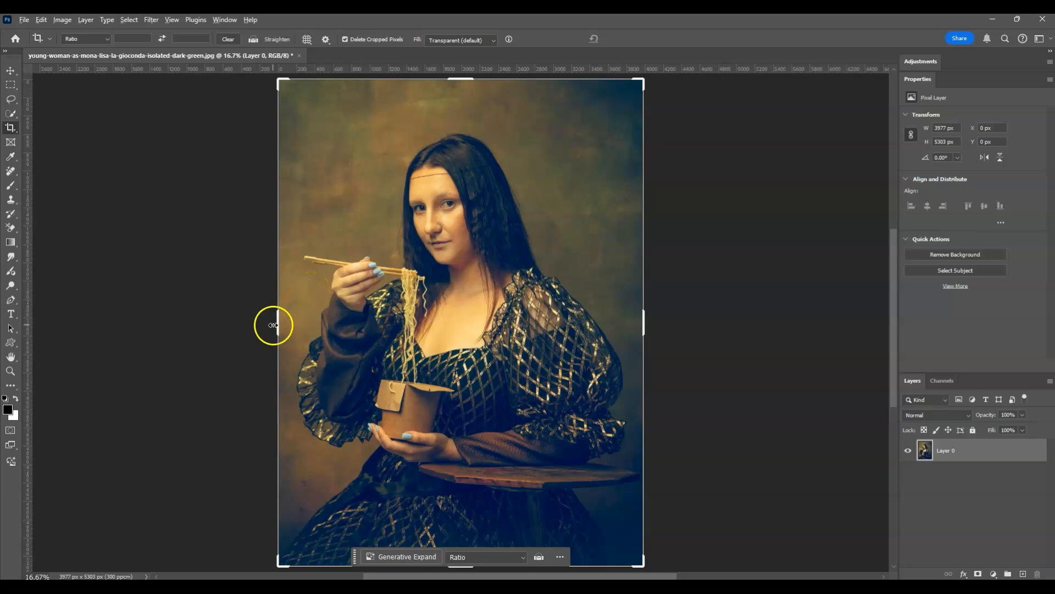
drag(273, 325, 268, 325)
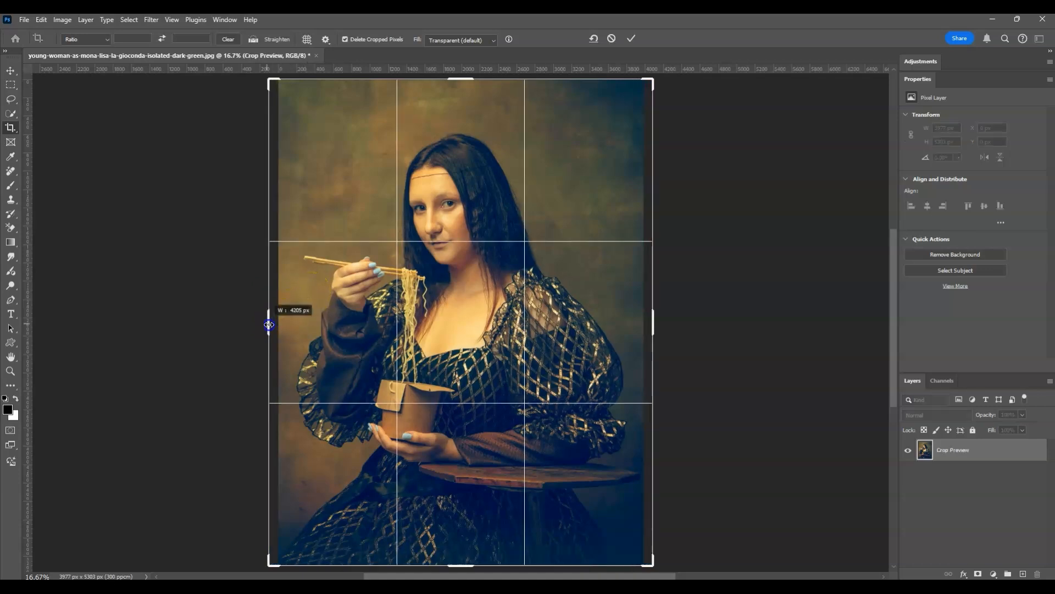
drag(269, 324, 254, 324)
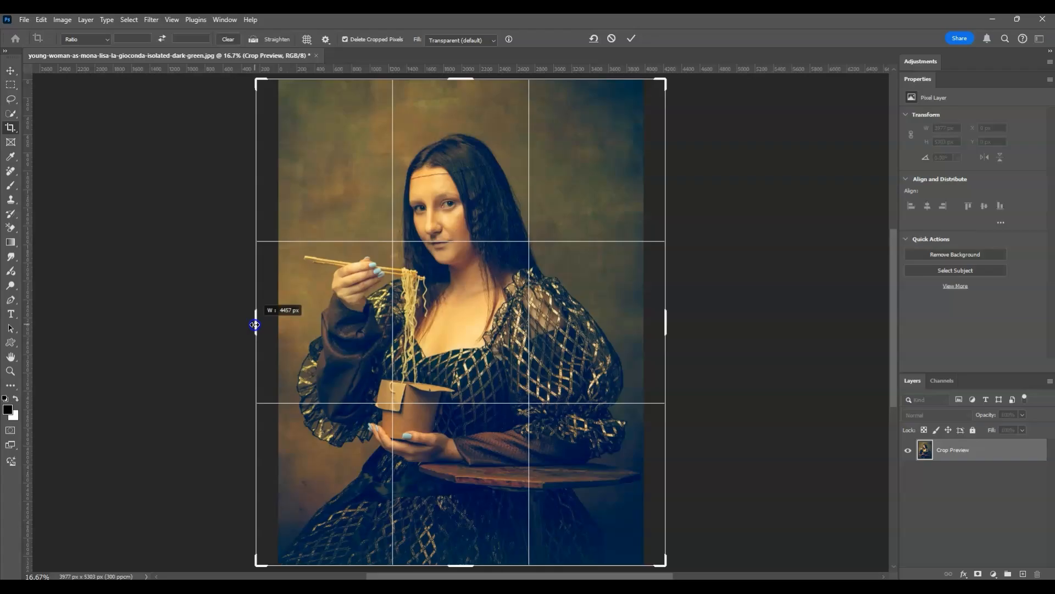
drag(254, 324, 257, 324)
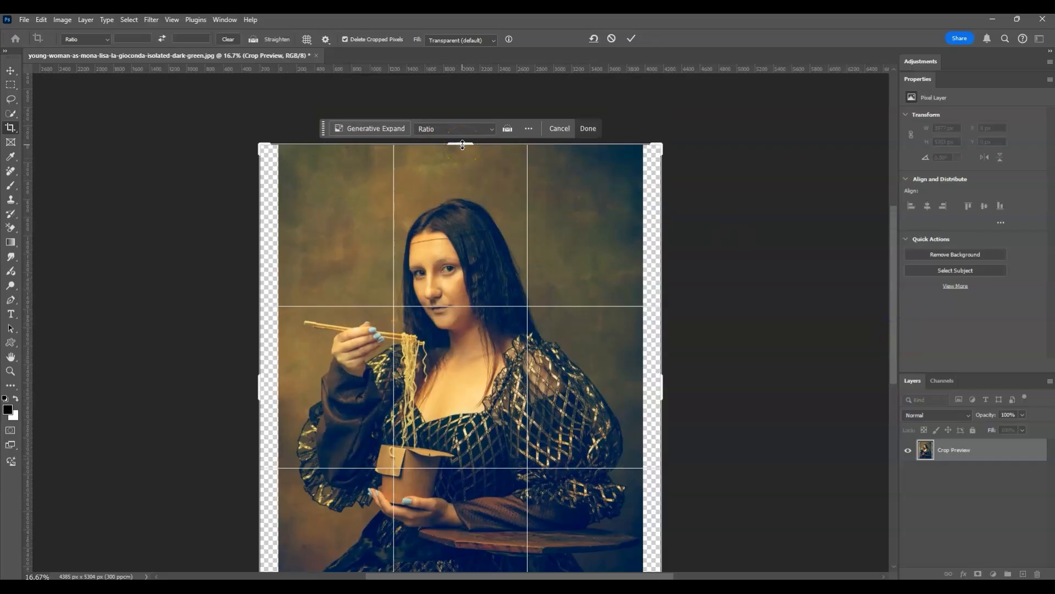
drag(460, 144, 460, 122)
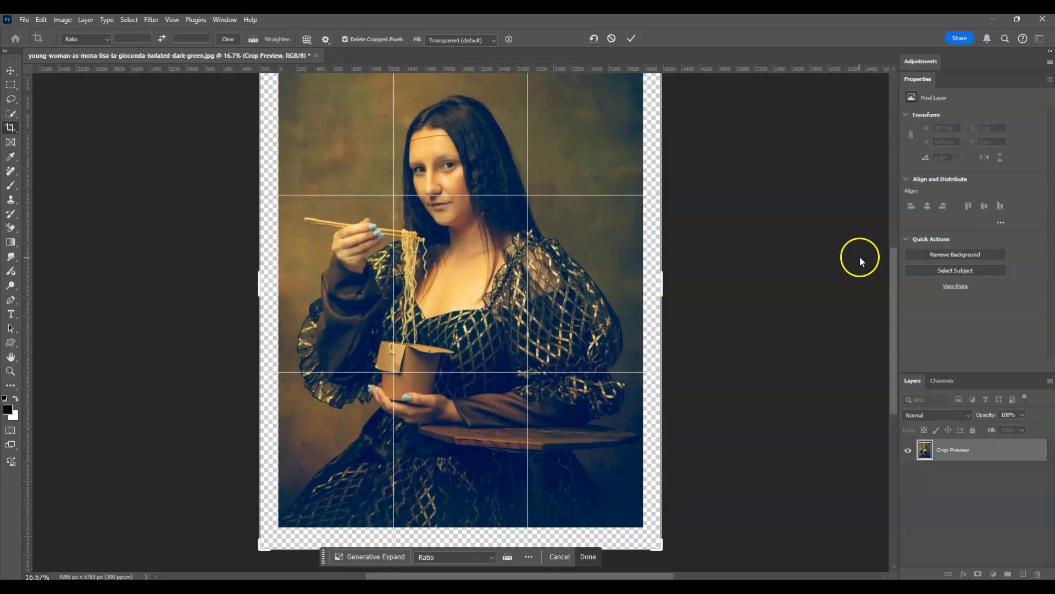
mouse_move(868, 251)
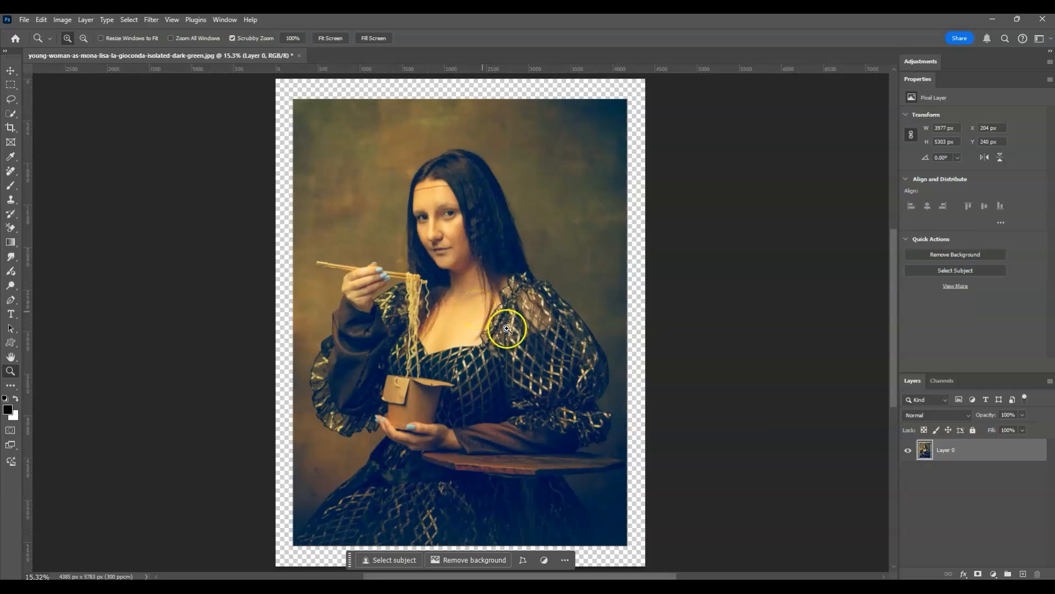
mouse_move(629, 330)
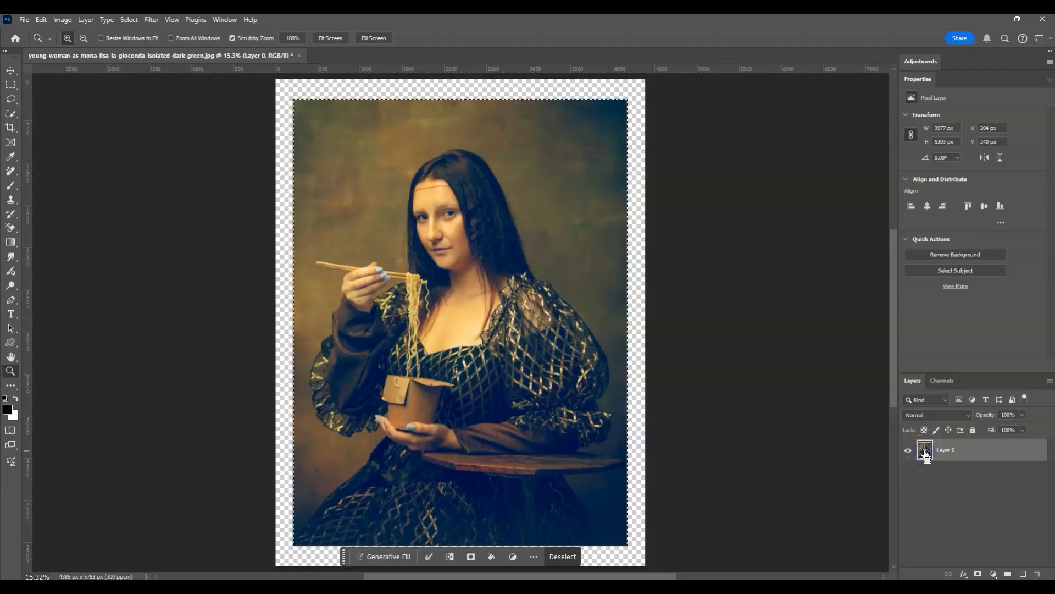
mouse_move(314, 97)
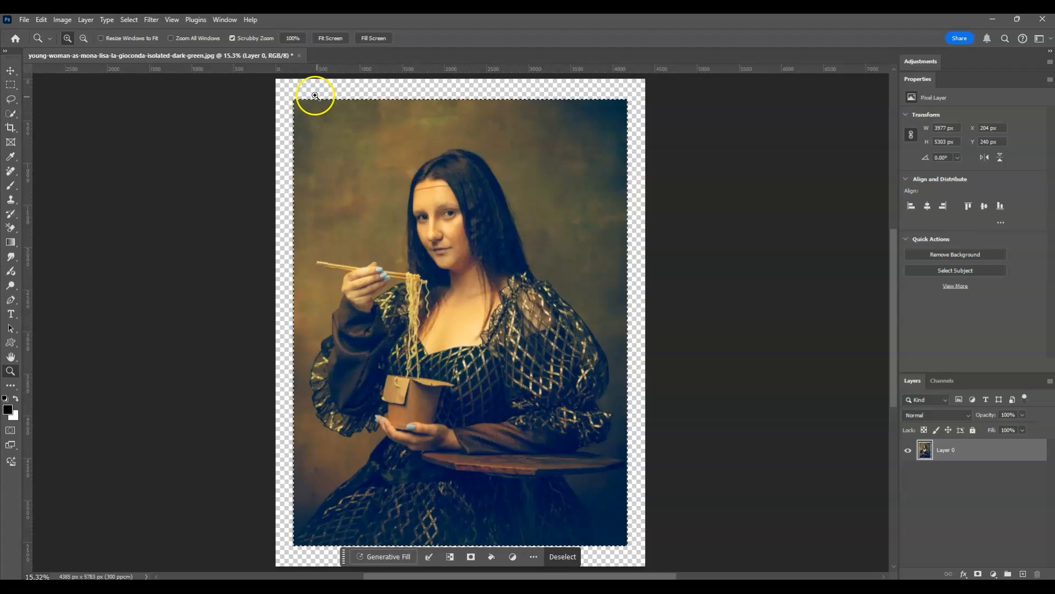
mouse_move(460, 495)
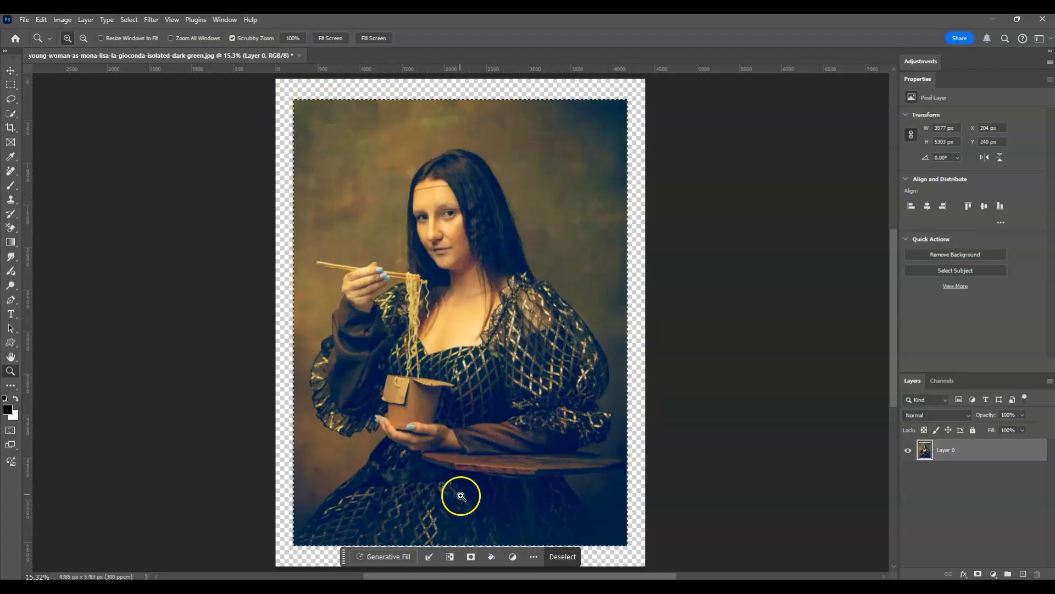
mouse_move(471, 468)
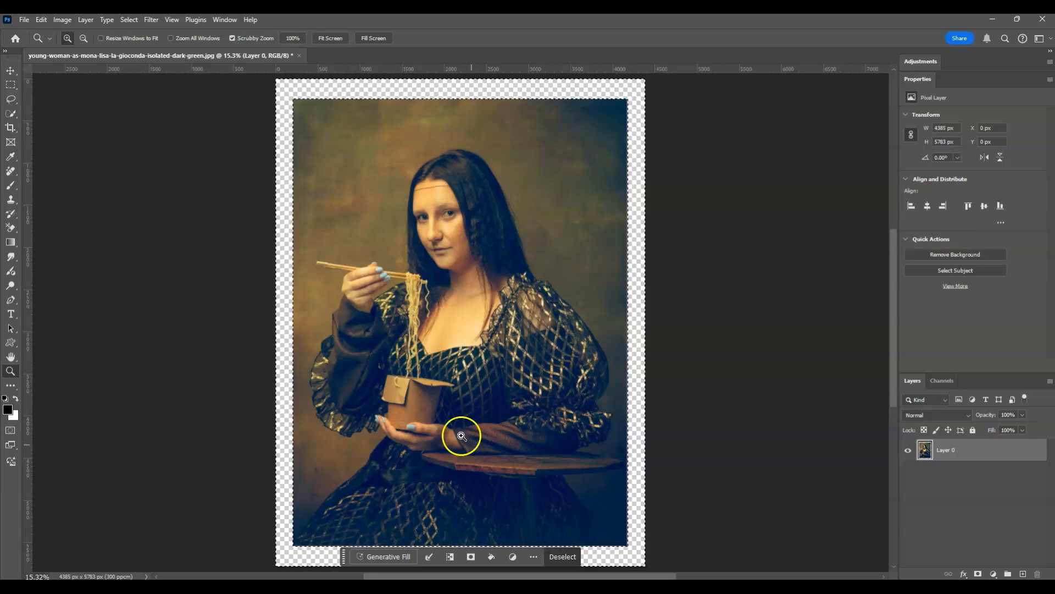
mouse_move(493, 253)
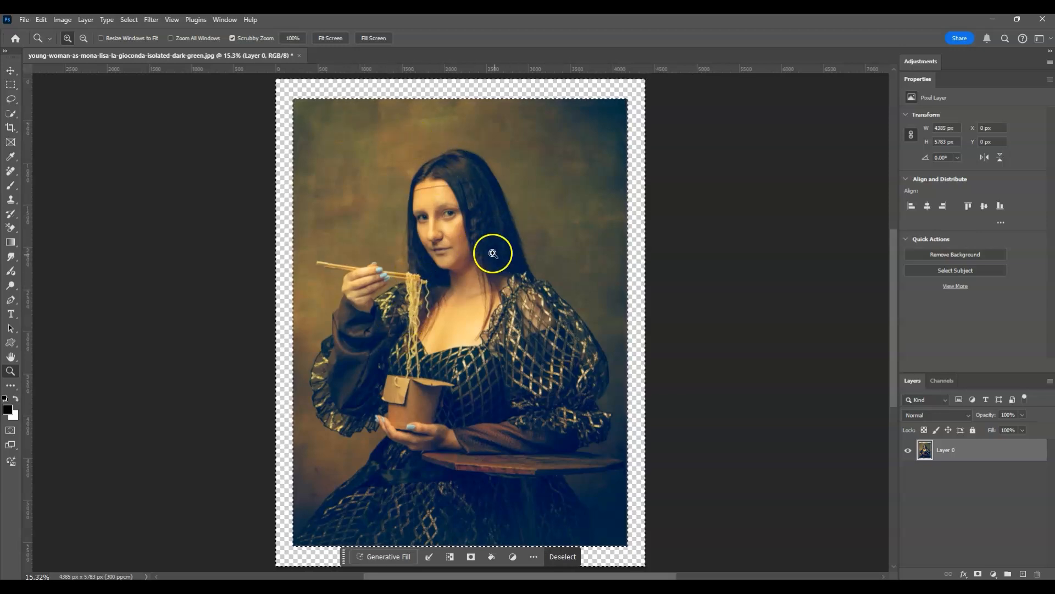
mouse_move(631, 144)
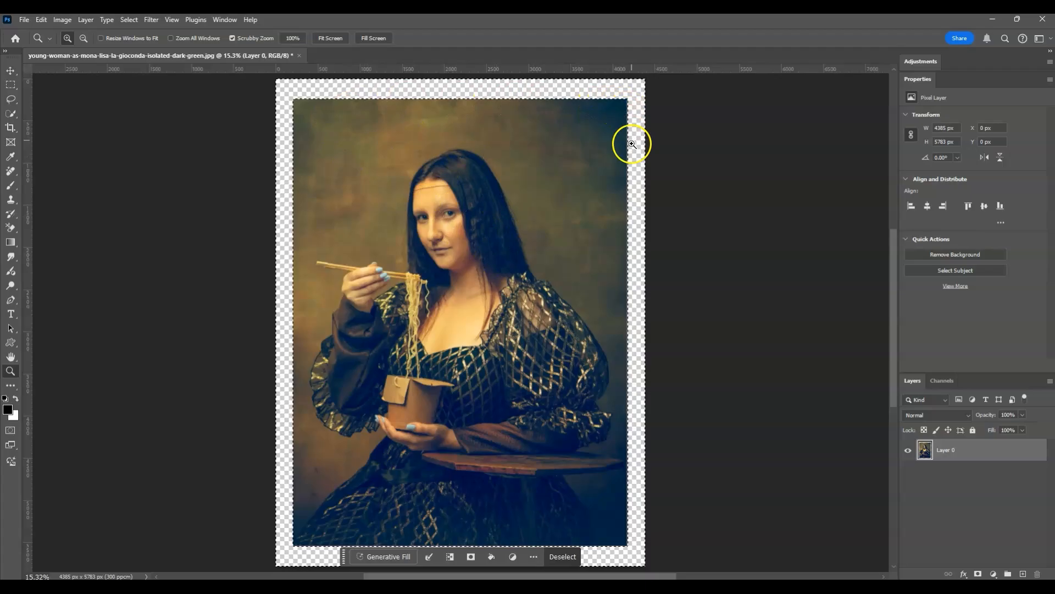
mouse_move(621, 185)
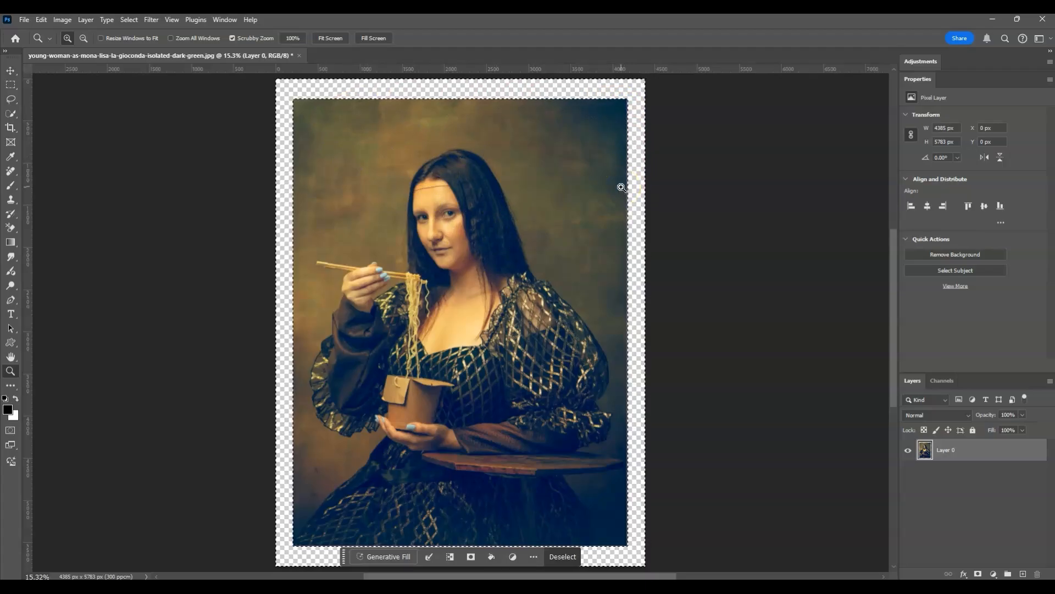
mouse_move(347, 112)
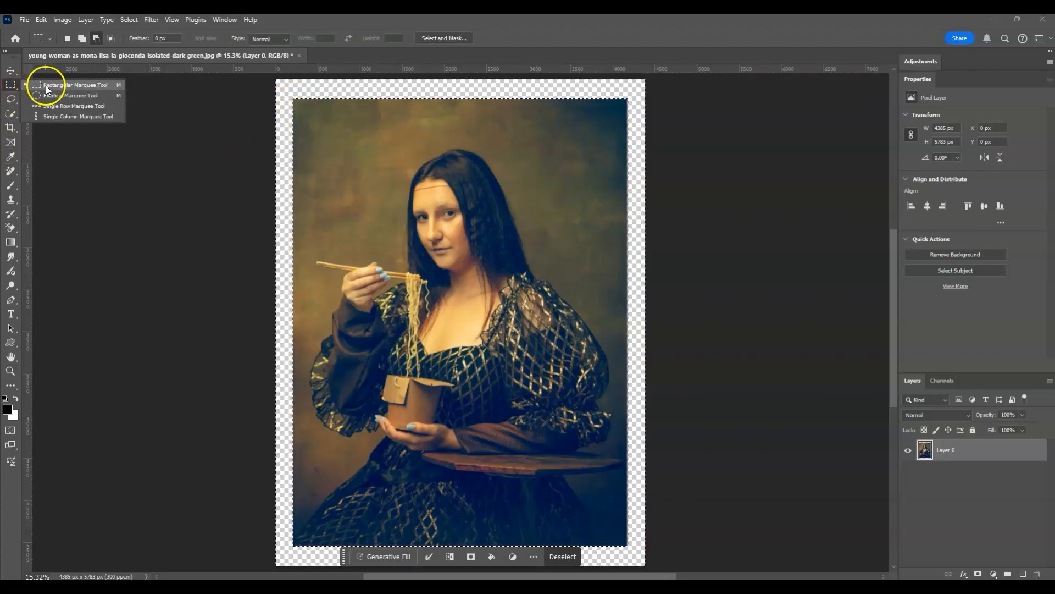
mouse_move(160, 68)
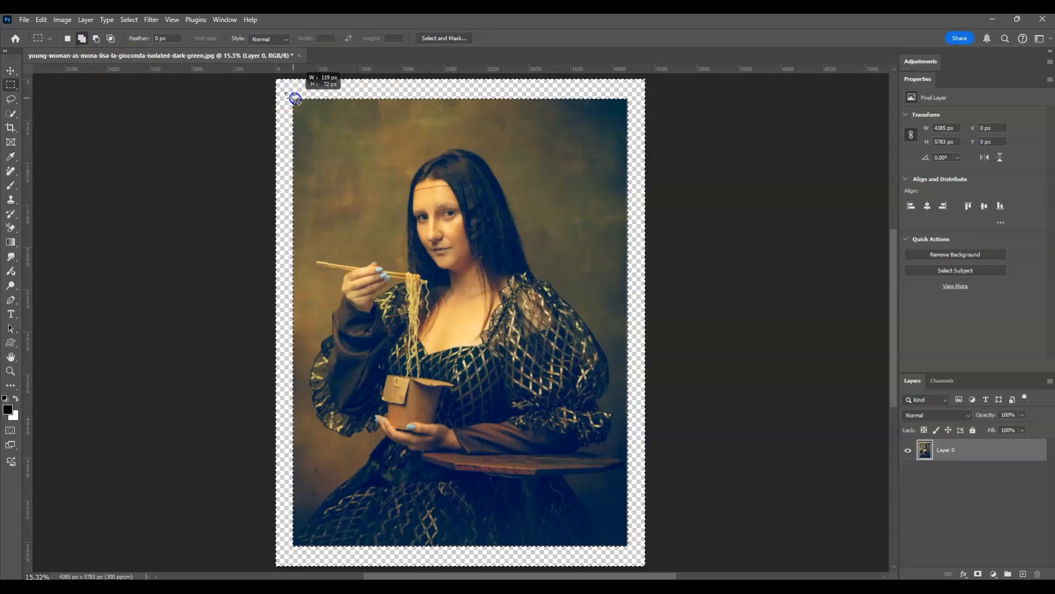
- Draw a rectangular marquee tracing the photo's edges inside the transparent border
drag(289, 97, 627, 101)
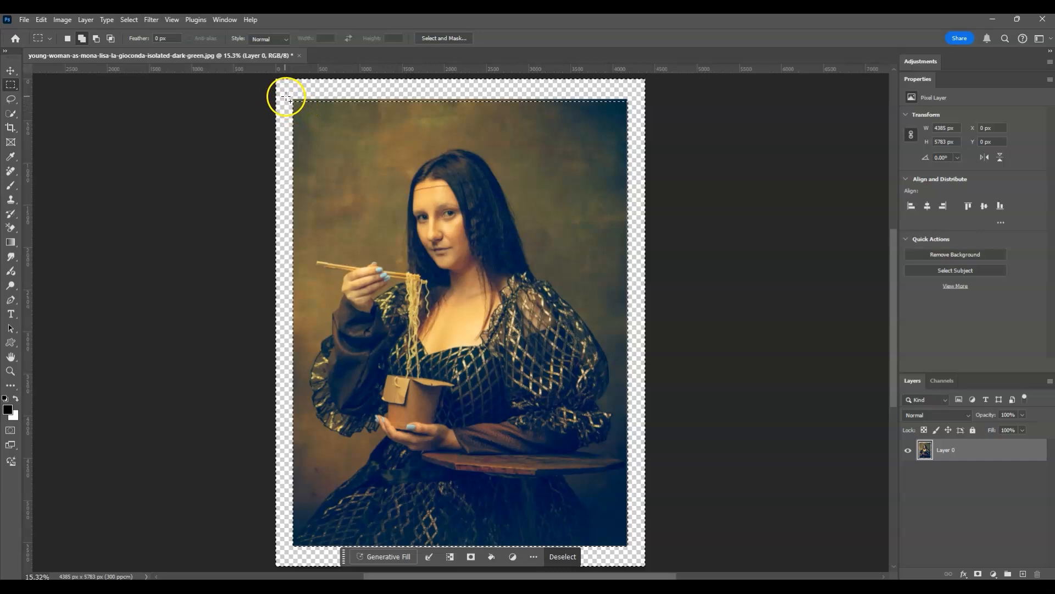
drag(287, 98, 292, 558)
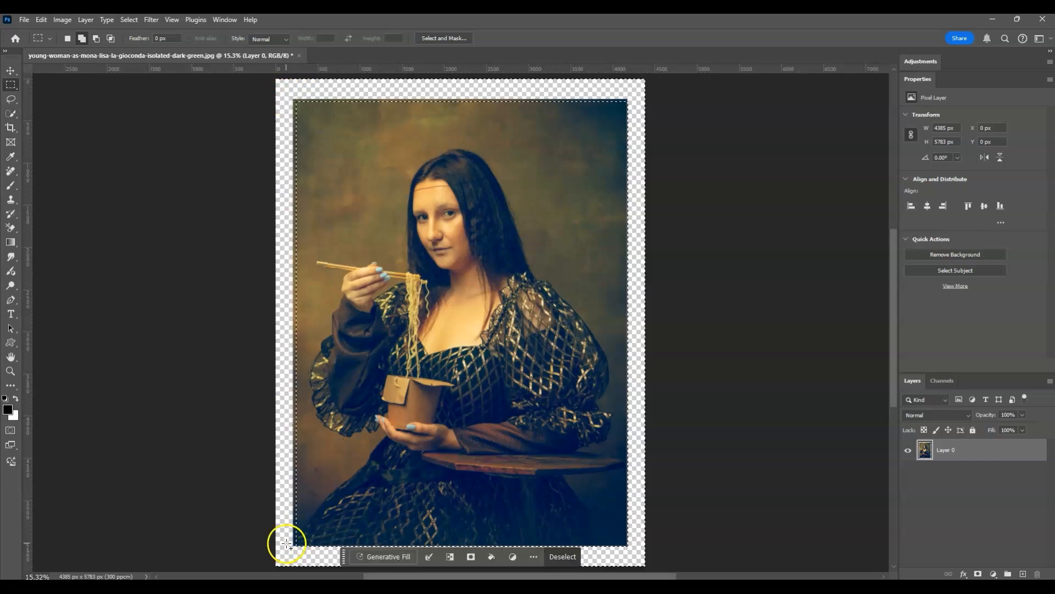
drag(289, 544, 633, 548)
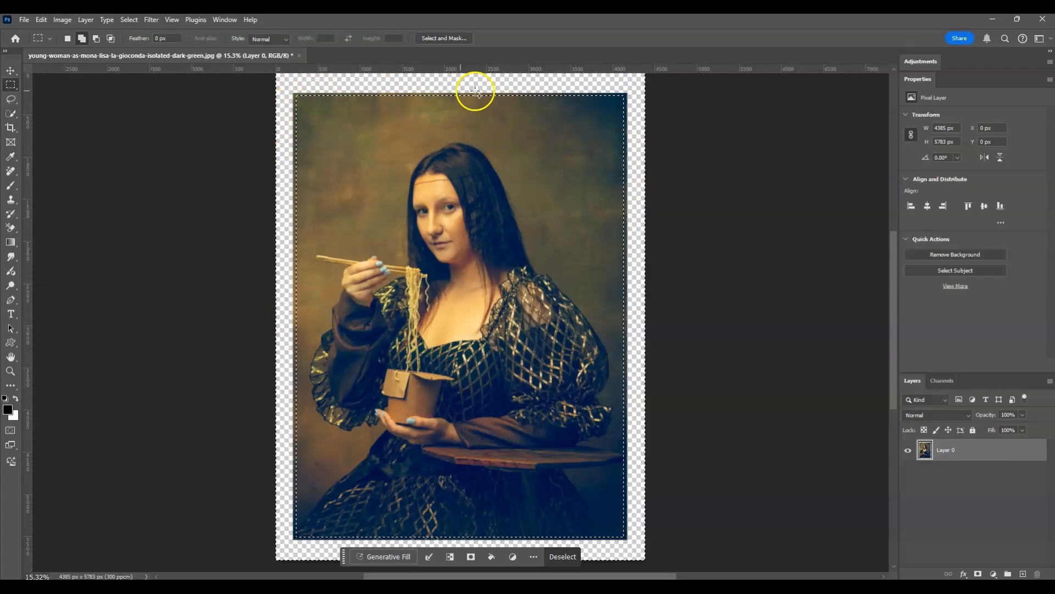
mouse_move(306, 105)
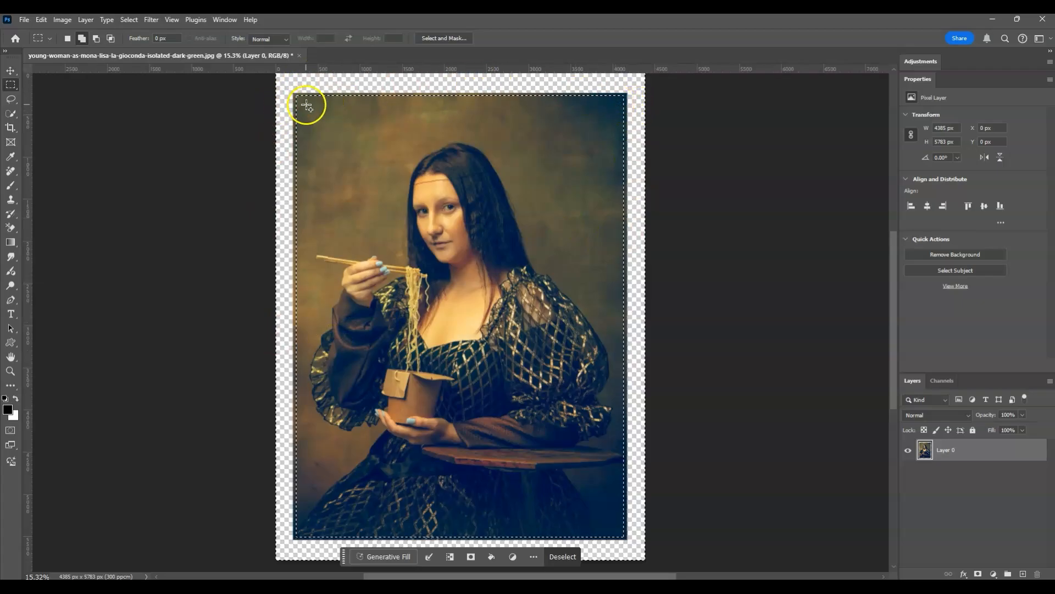
mouse_move(405, 163)
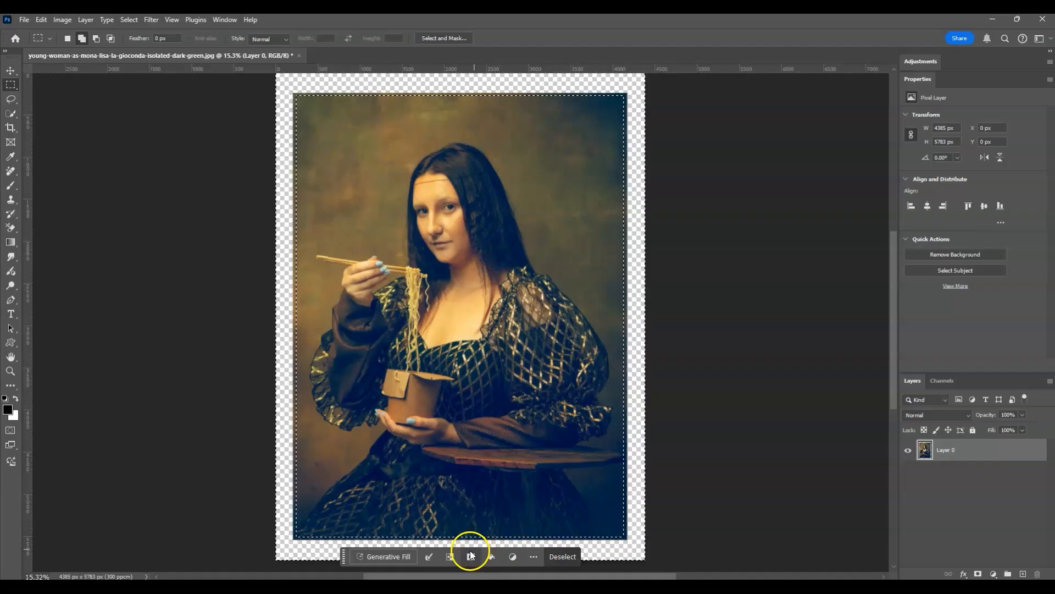
- Invert the selection and generative-fill the border with the prompt 'gold vintage picture frame'
click(470, 556)
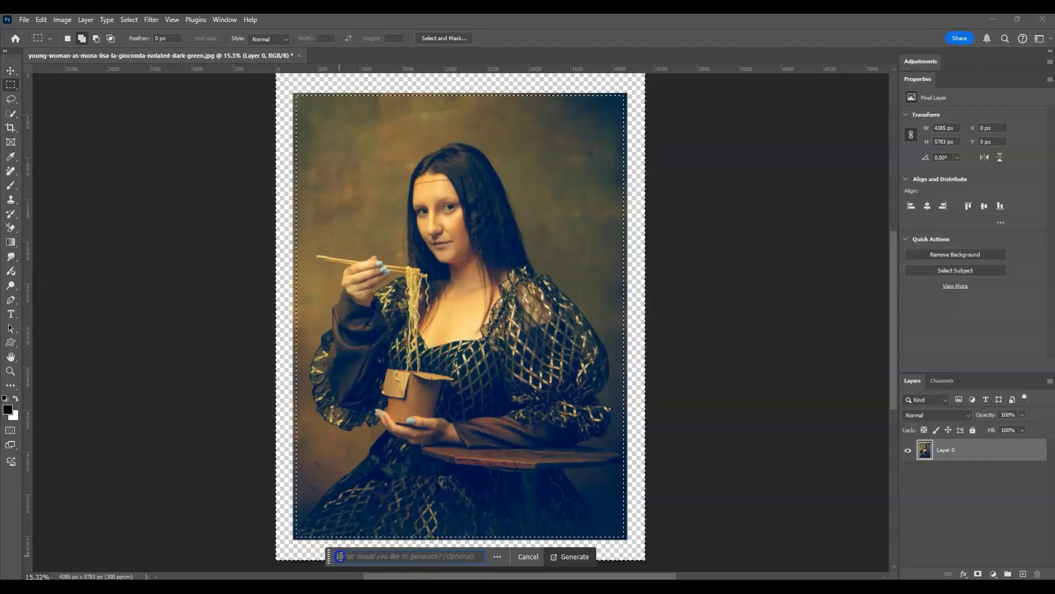
text(gold vintage)
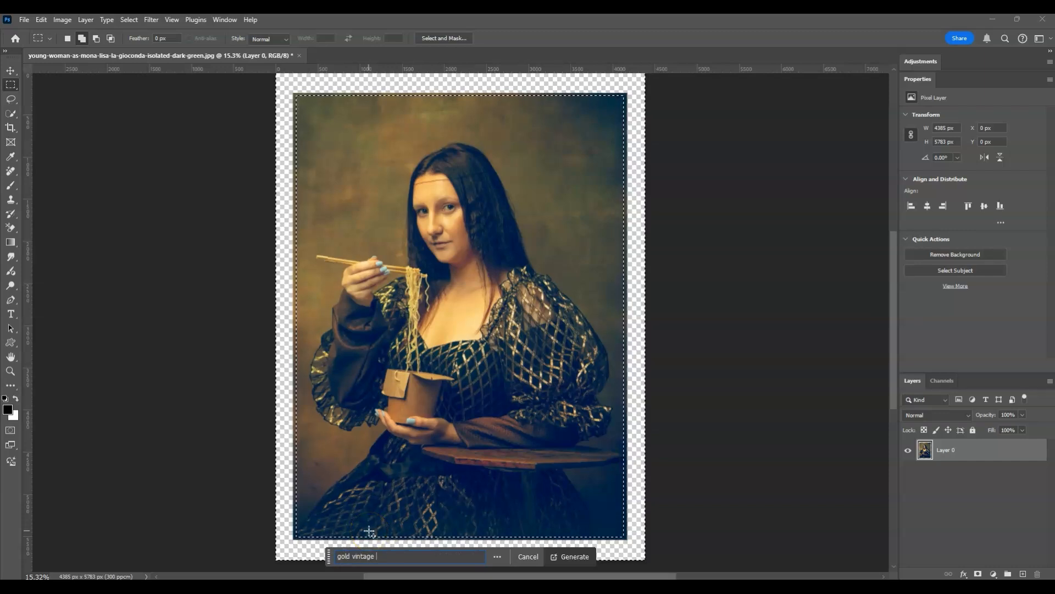
text(p)
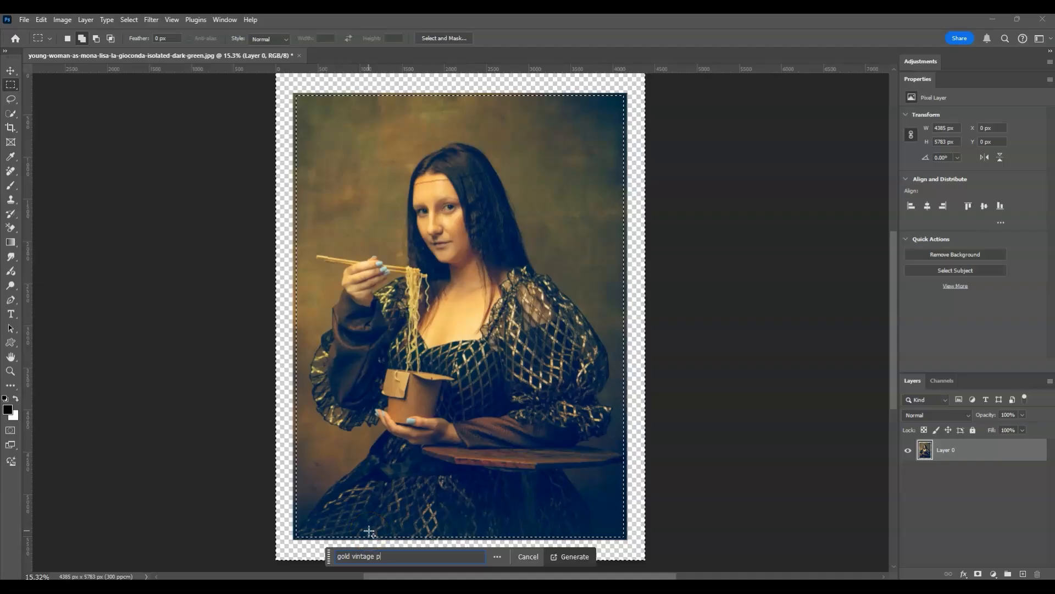
text(icture frame)
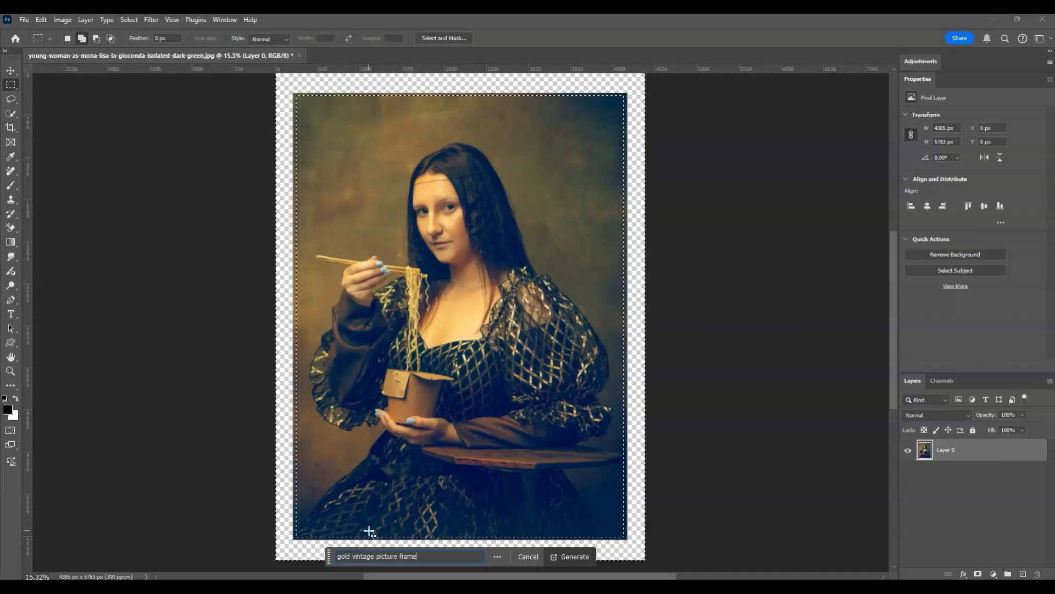
click(569, 556)
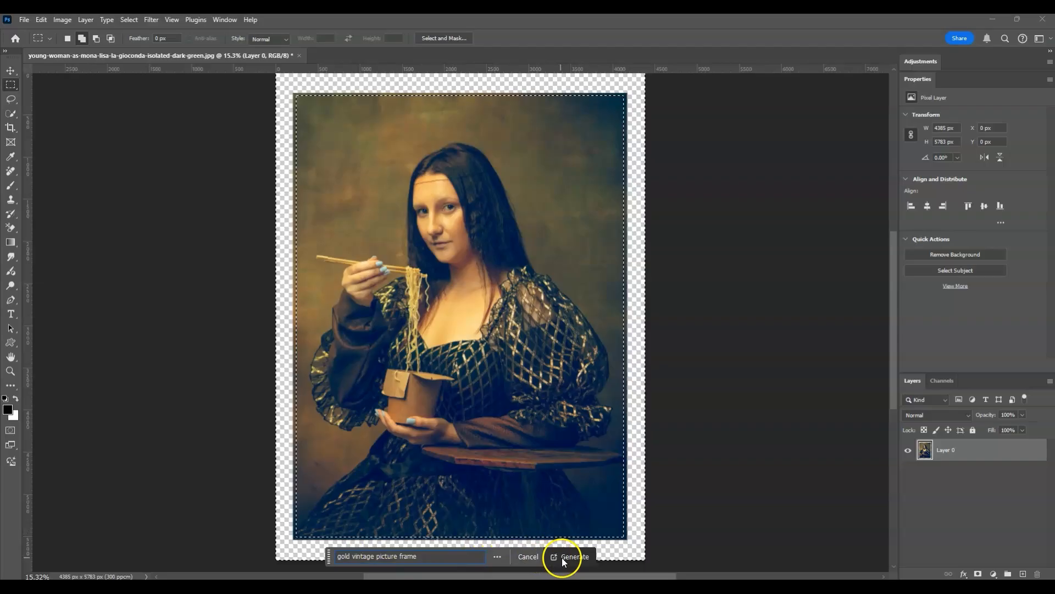
click(576, 556)
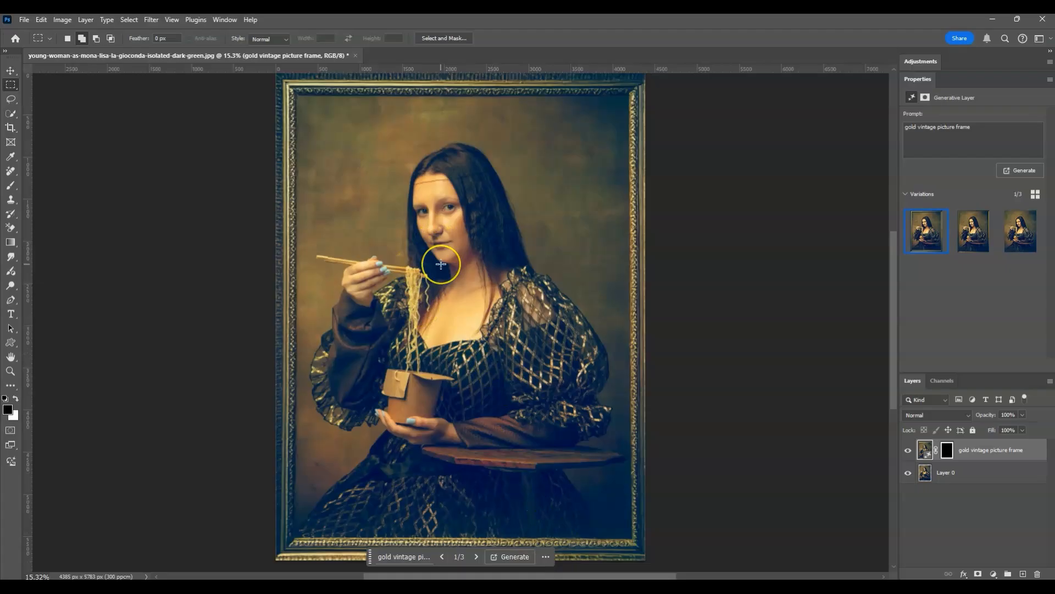
mouse_move(390, 88)
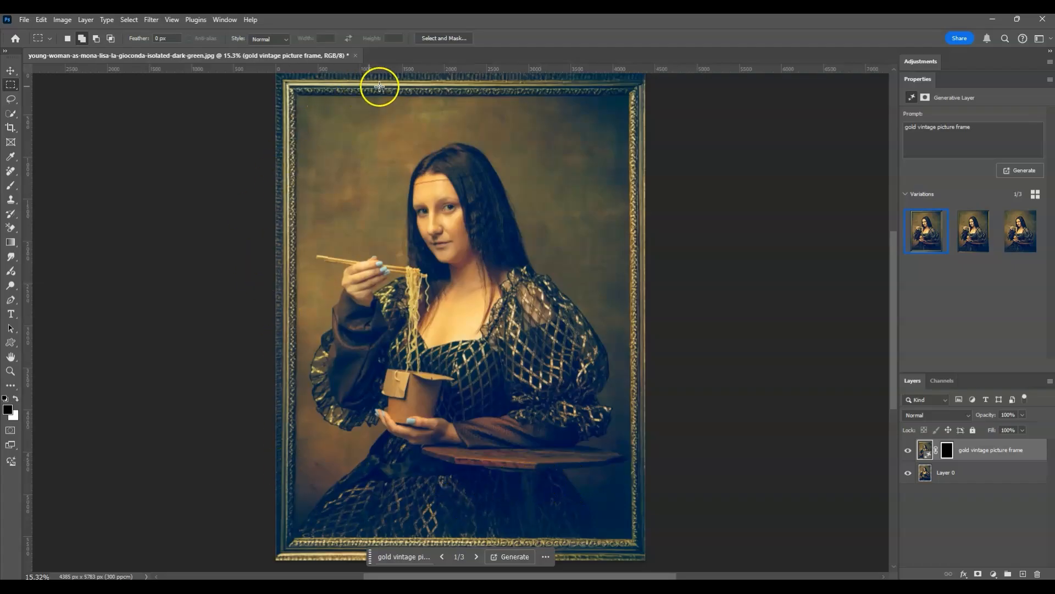
mouse_move(732, 292)
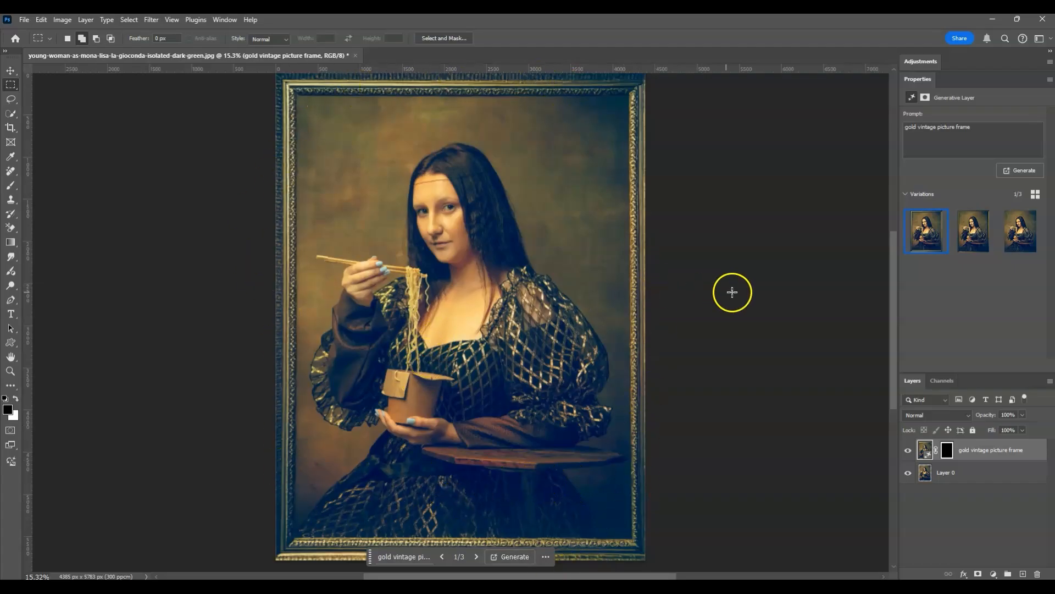
mouse_move(990, 228)
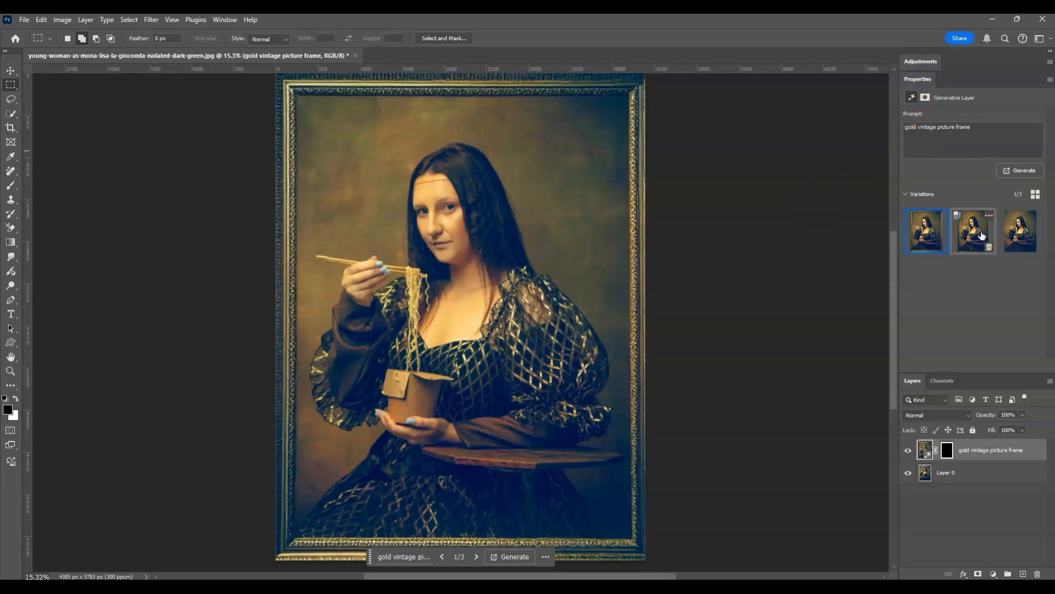
- Preview the second and third frame variations, ending on the frameless dark-backdrop one
click(973, 231)
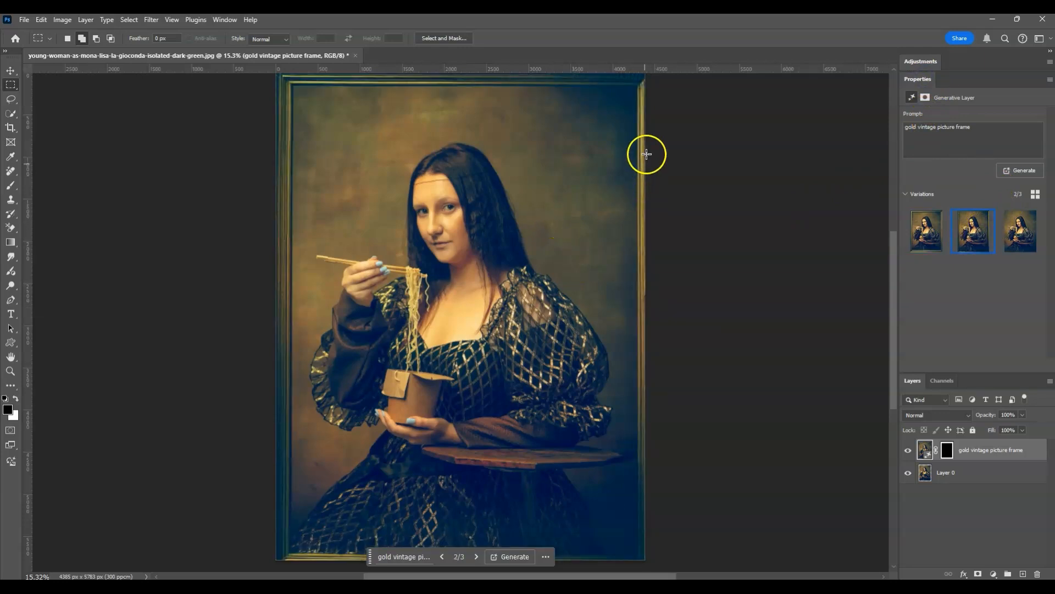
mouse_move(299, 193)
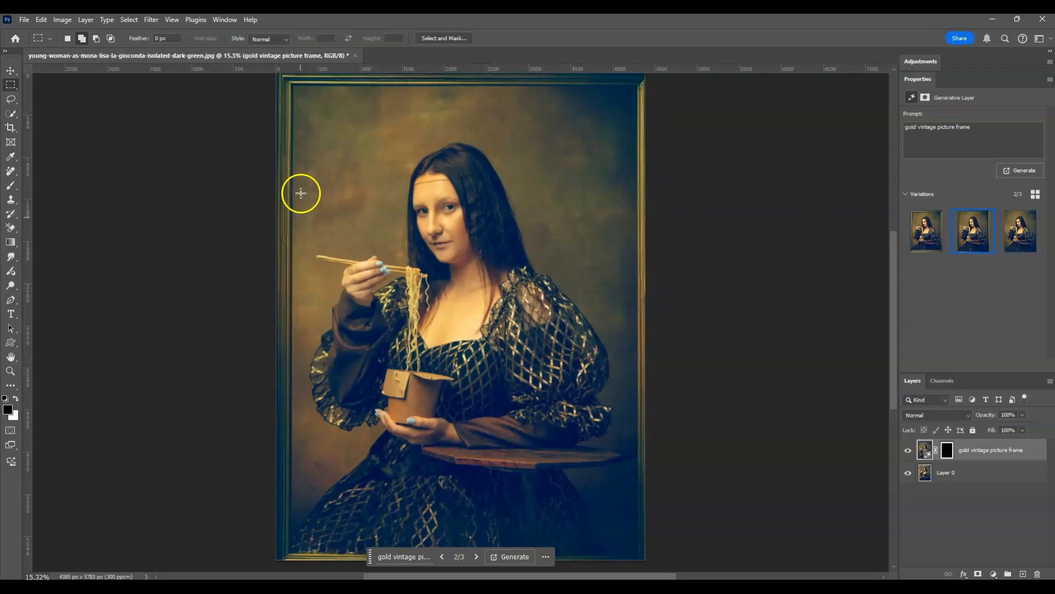
click(1020, 231)
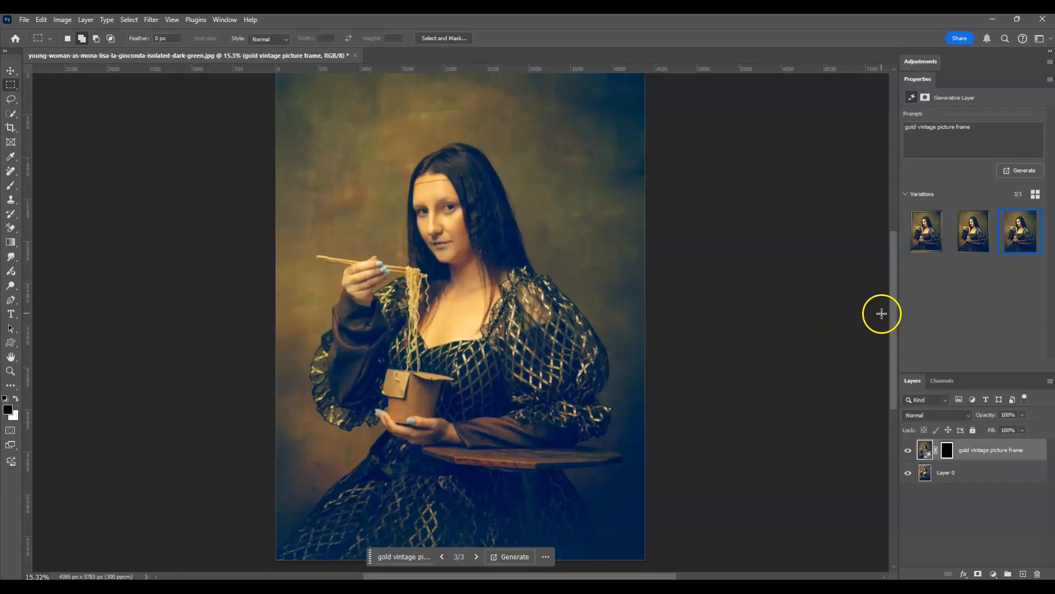
mouse_move(514, 572)
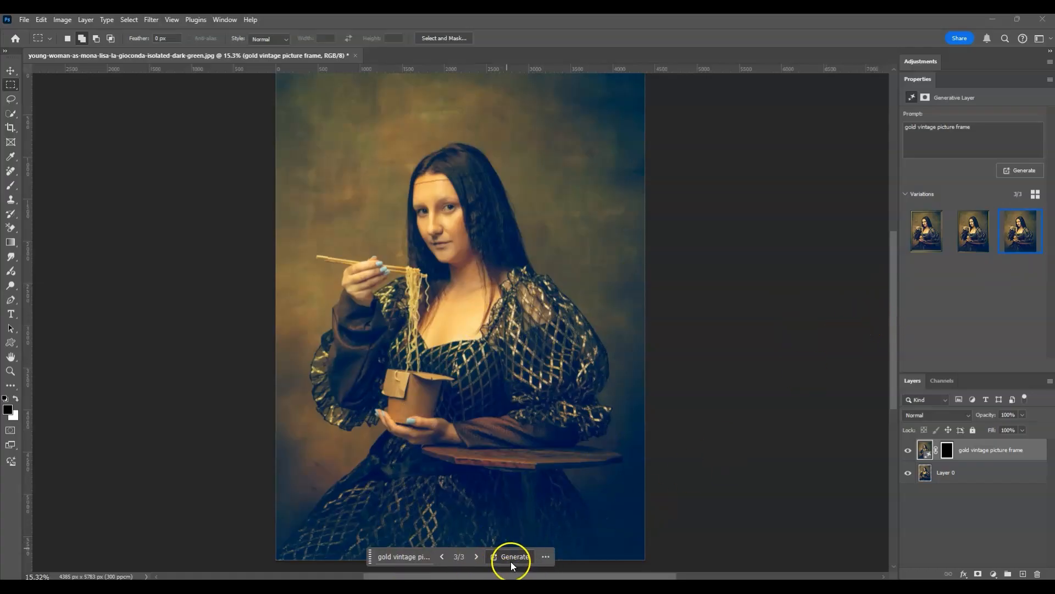
- Generate three more variations and choose the third, the ornate gold frame
click(512, 556)
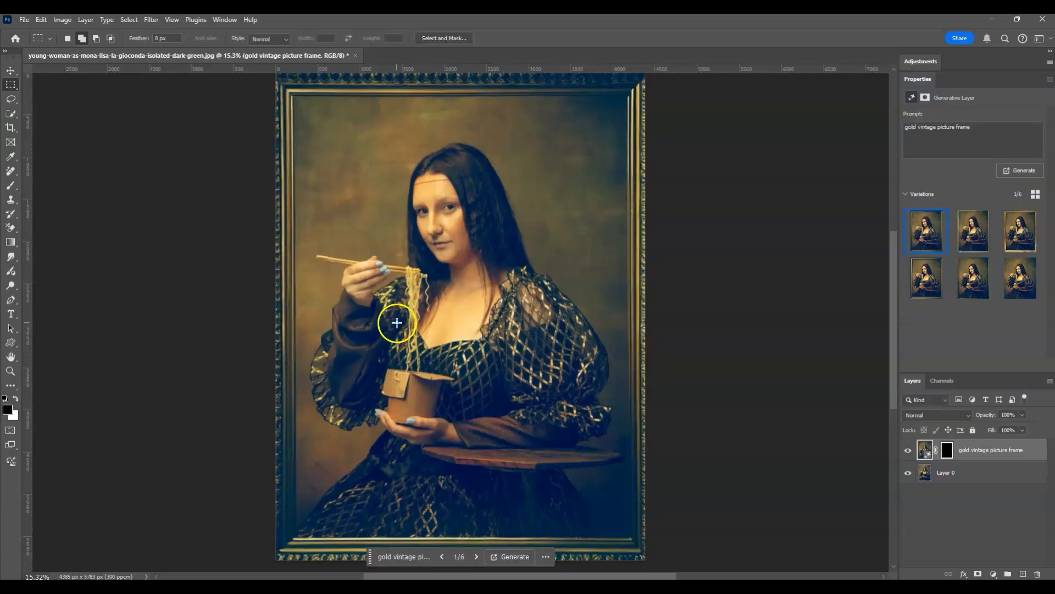
mouse_move(626, 539)
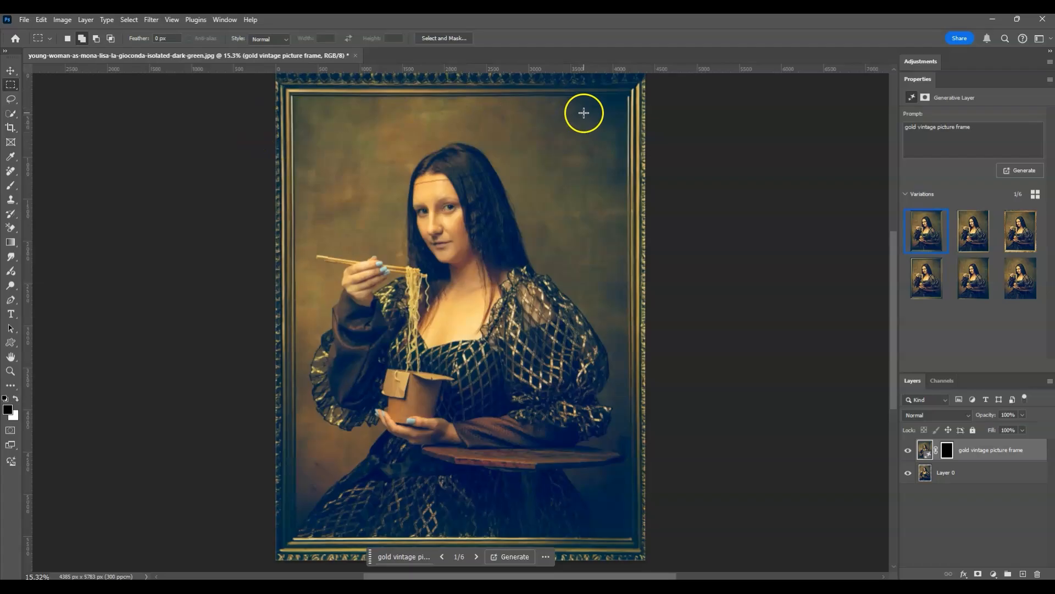
mouse_move(576, 560)
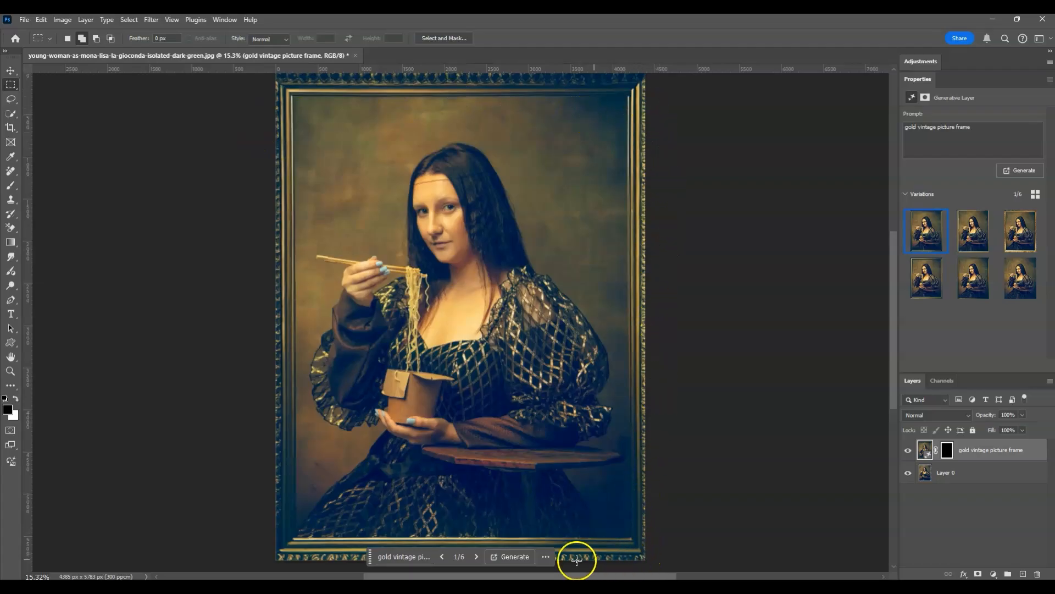
mouse_move(655, 121)
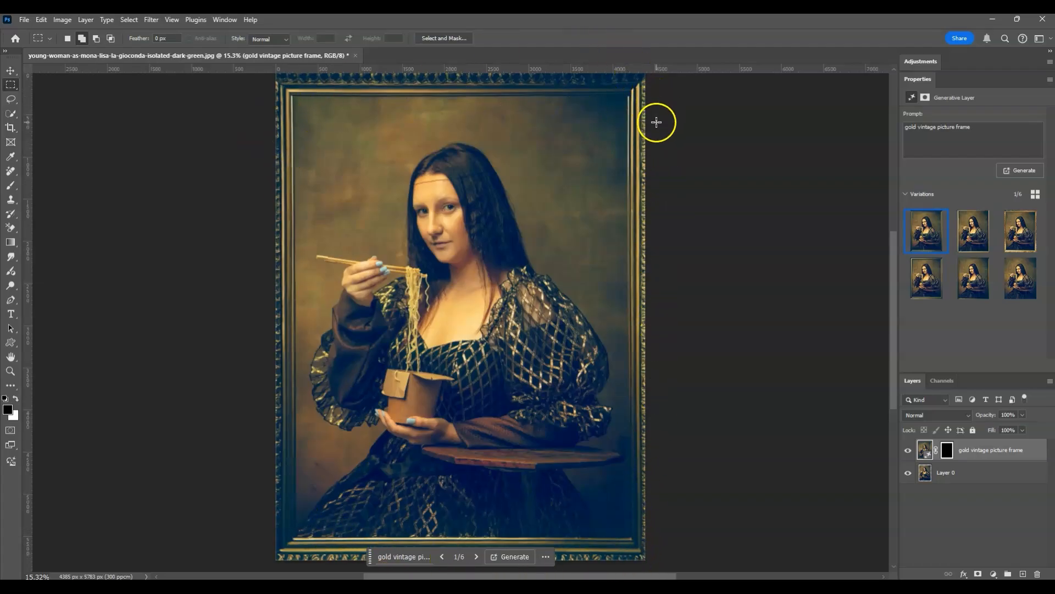
mouse_move(967, 231)
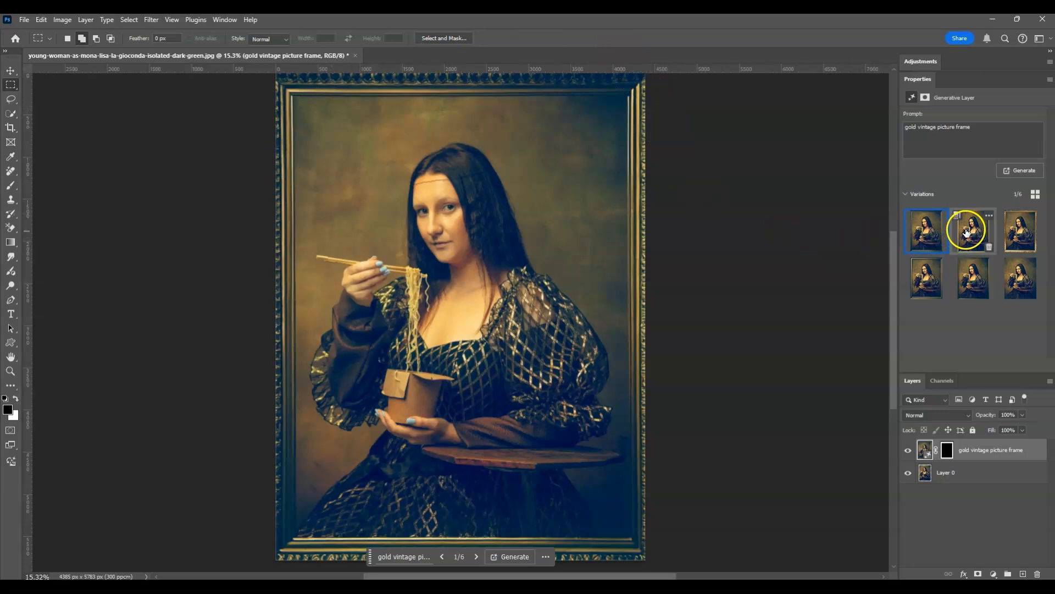
click(974, 230)
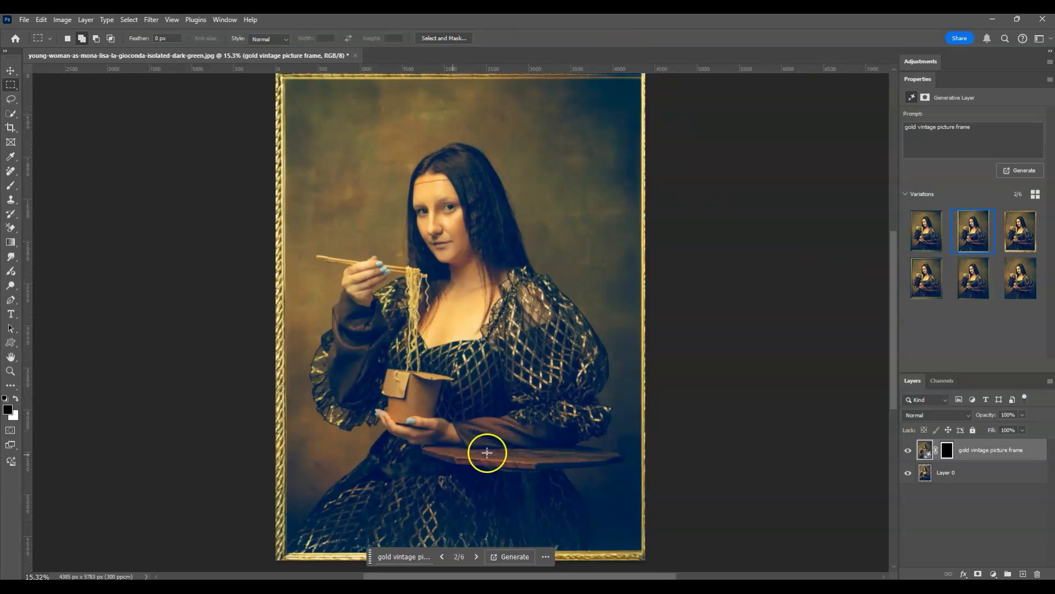
click(1023, 231)
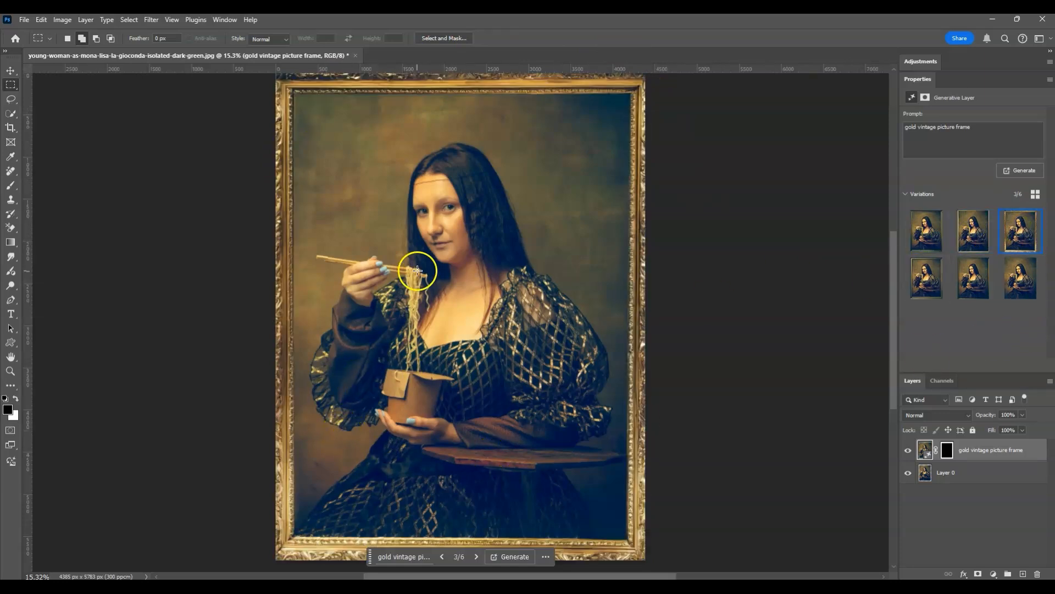
mouse_move(376, 198)
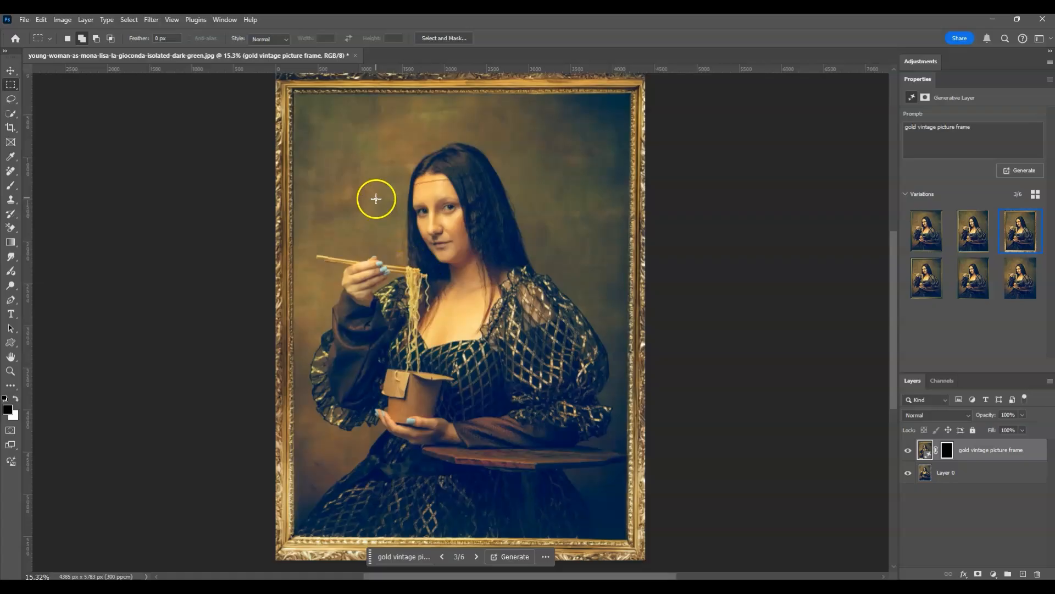
mouse_move(644, 403)
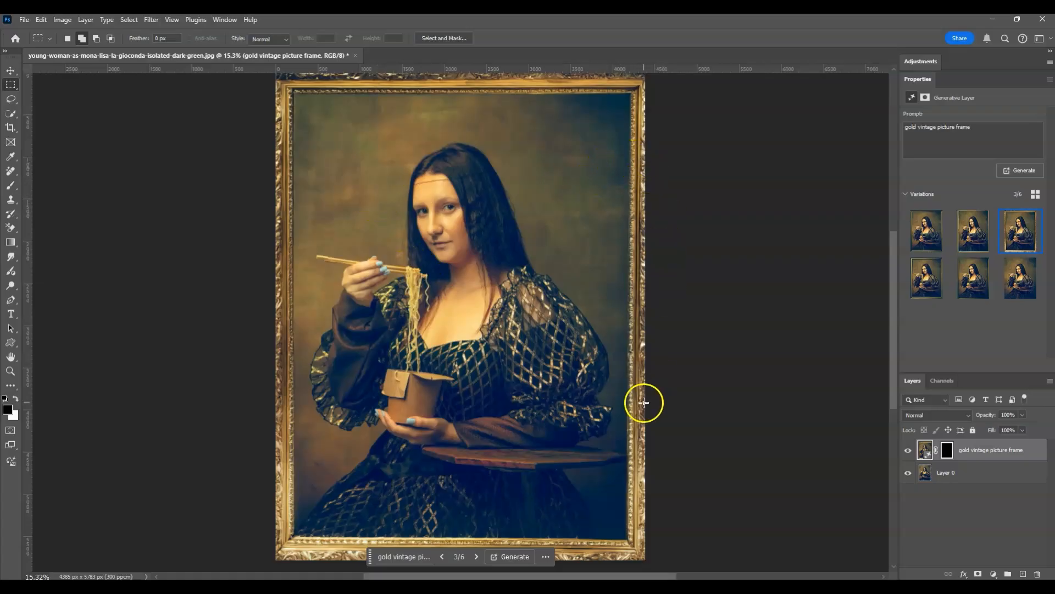
mouse_move(981, 501)
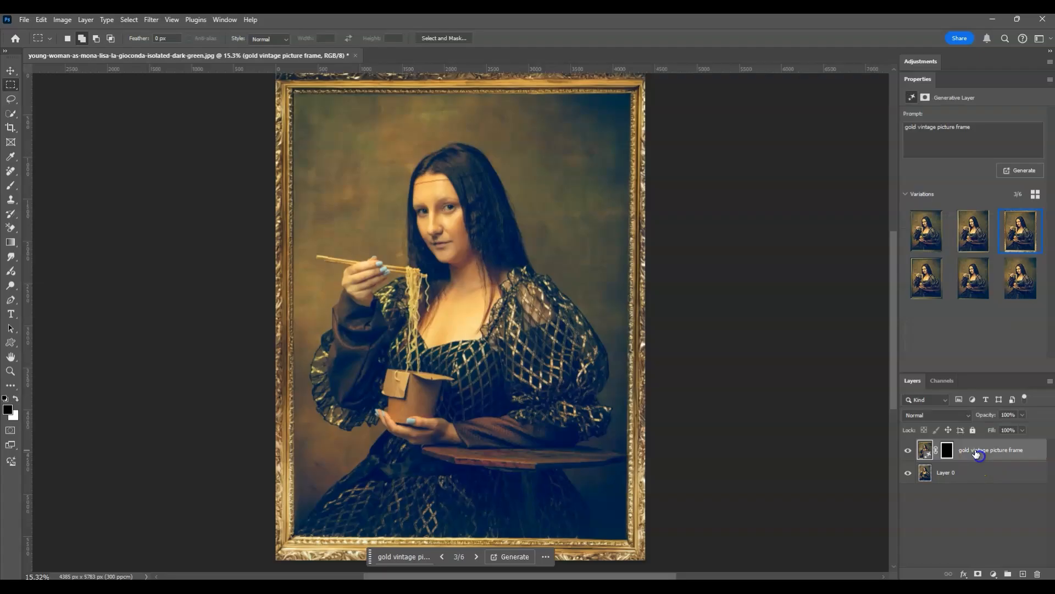
mouse_move(10, 130)
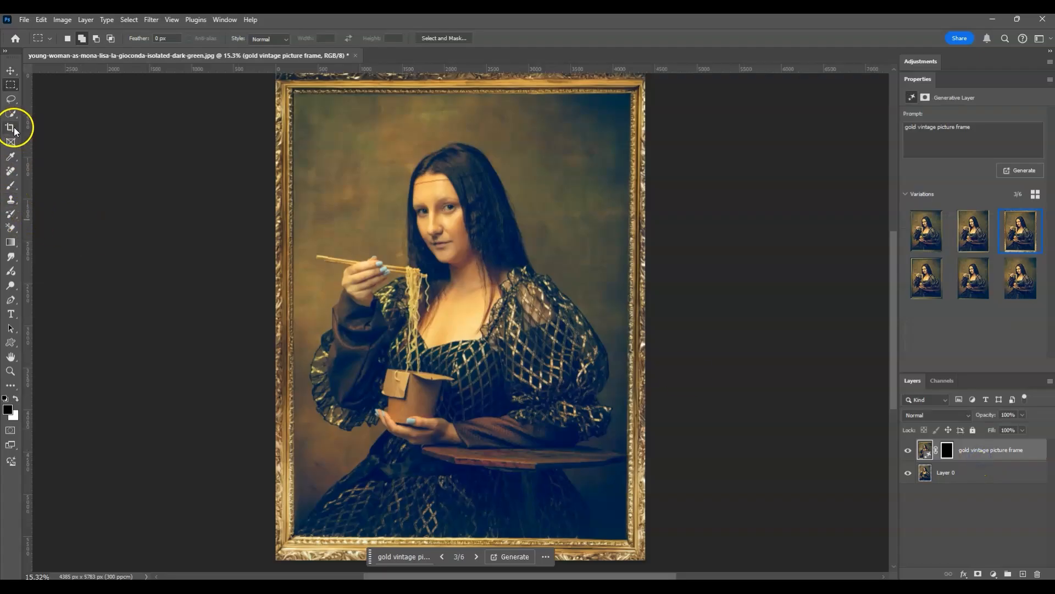
- Crop the canvas slightly outward on all sides, leaving a narrow transparent border, and commit
click(10, 128)
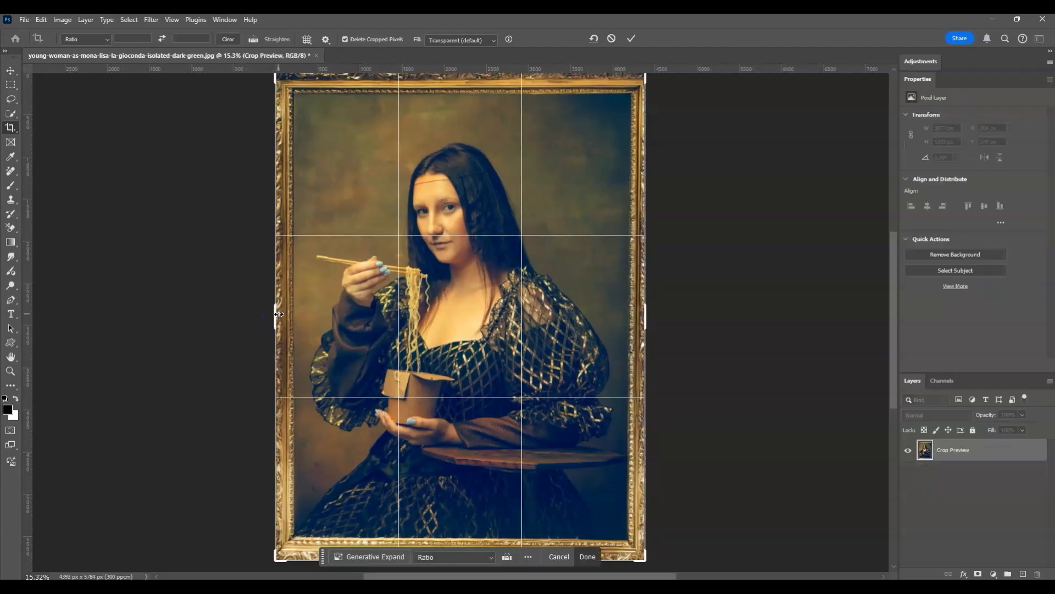
drag(278, 314, 267, 314)
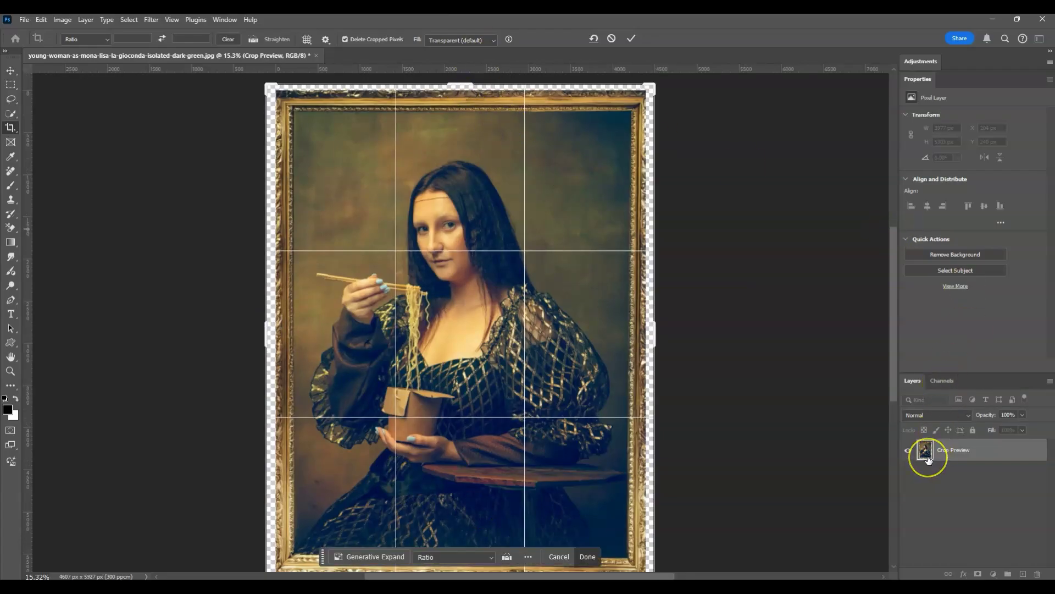
mouse_move(925, 453)
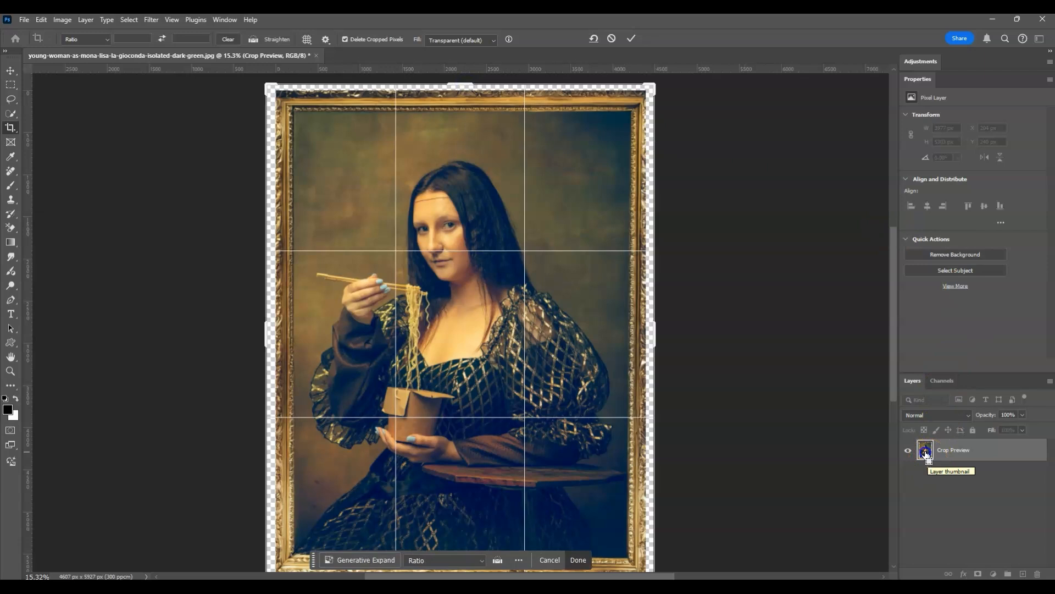
click(578, 560)
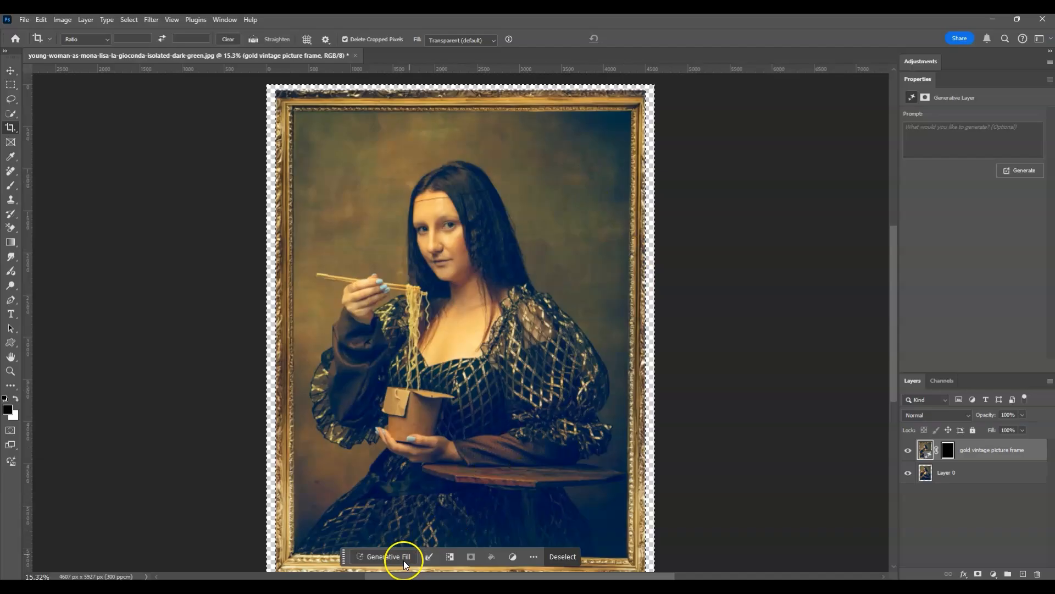
- Generative-fill the narrow border with no prompt and preview the second and third results
click(388, 557)
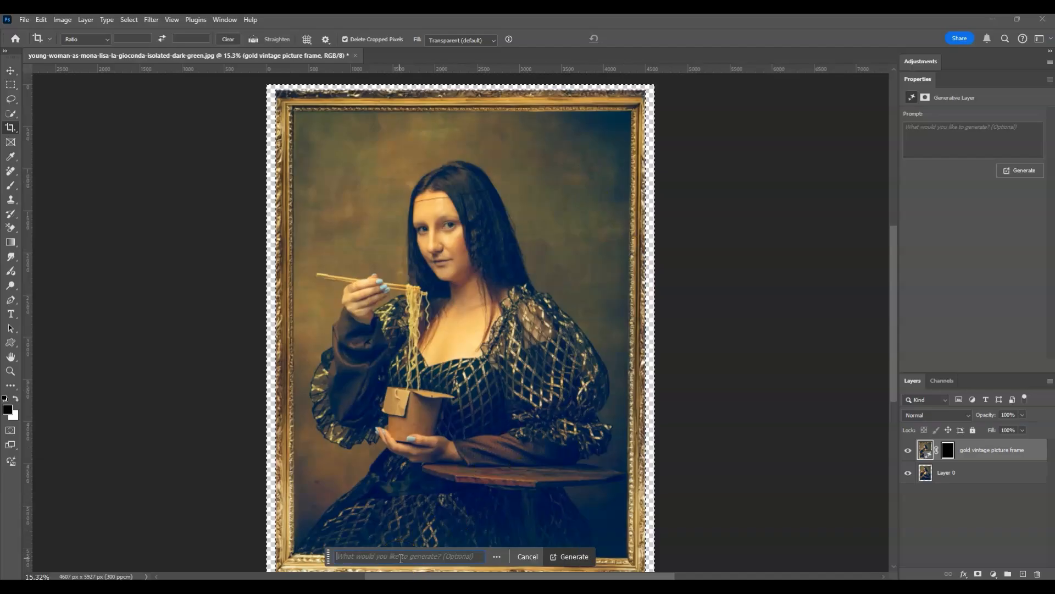
click(574, 556)
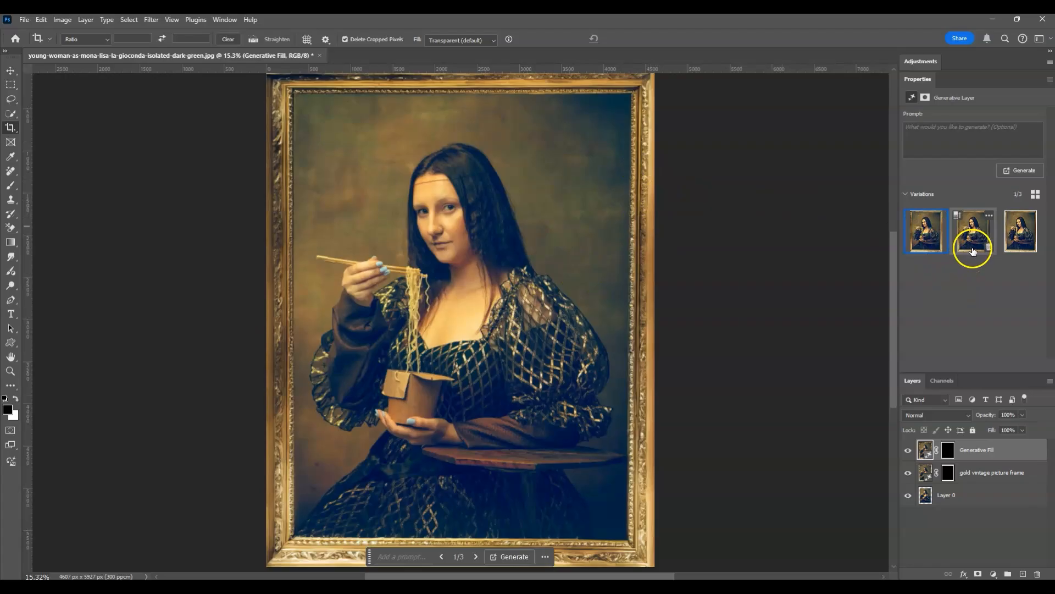
click(973, 231)
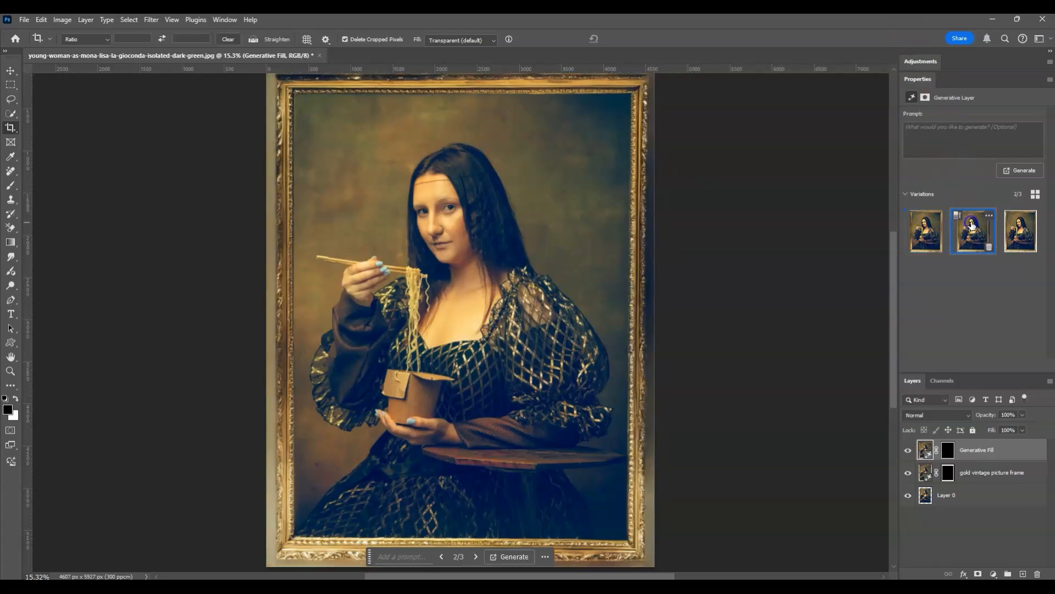
mouse_move(415, 223)
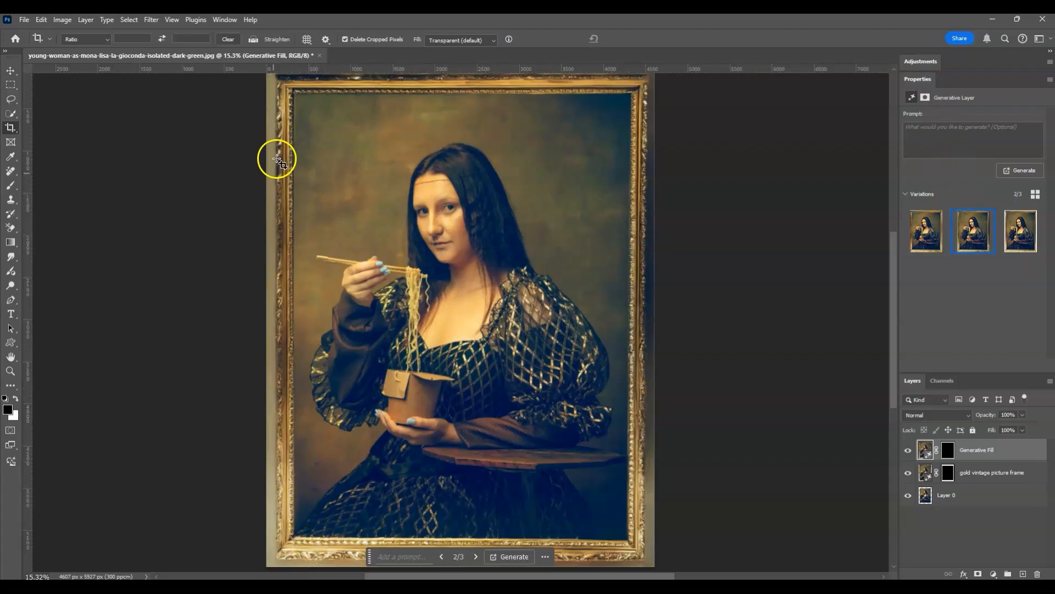
click(1020, 231)
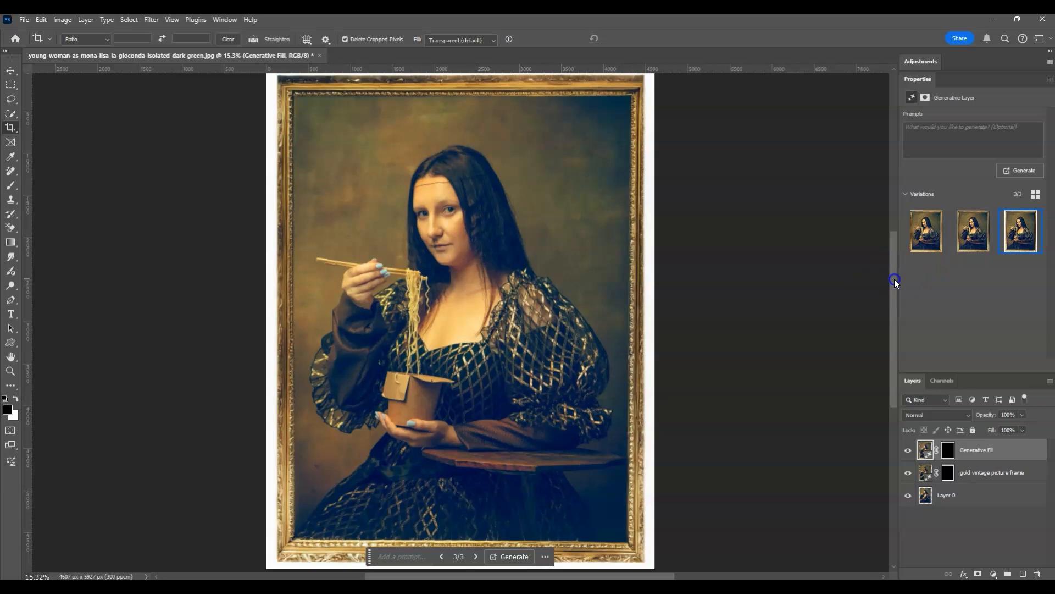
- Choose the first edge-fill variation and toggle layer visibility to compare against the original photo
click(926, 231)
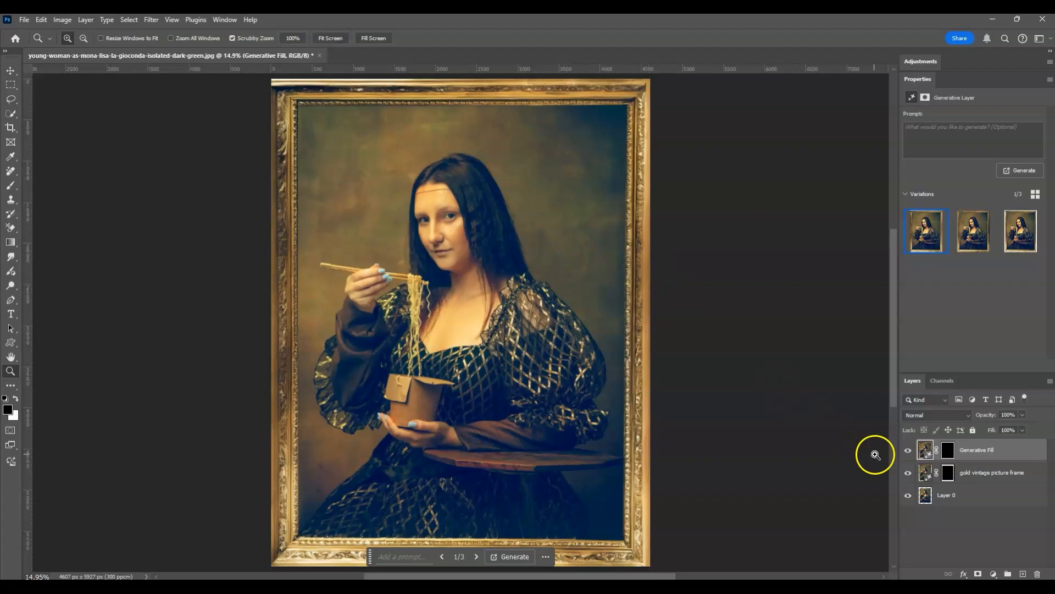
click(908, 473)
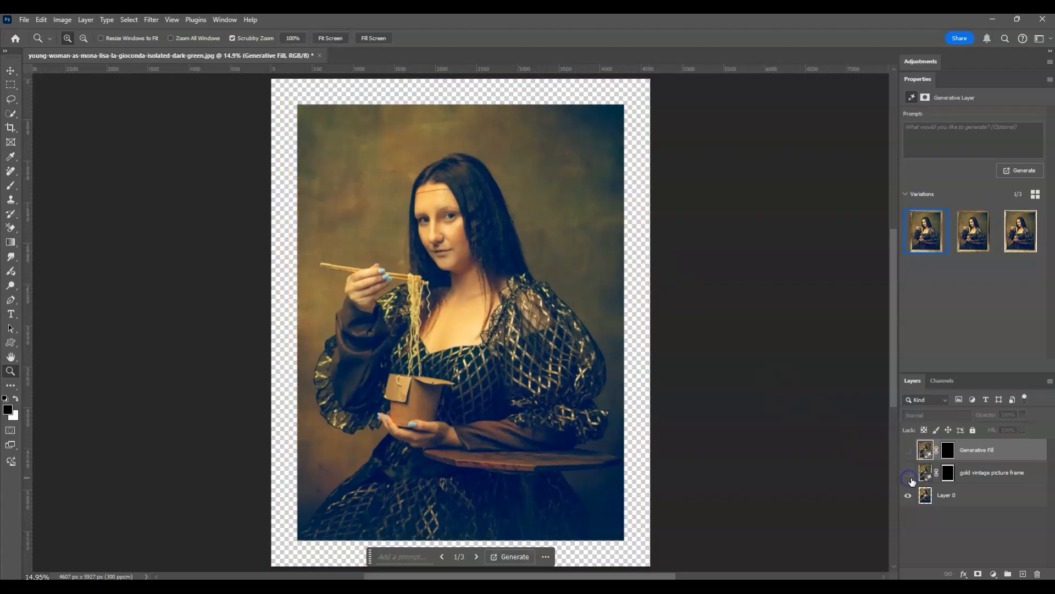
click(908, 473)
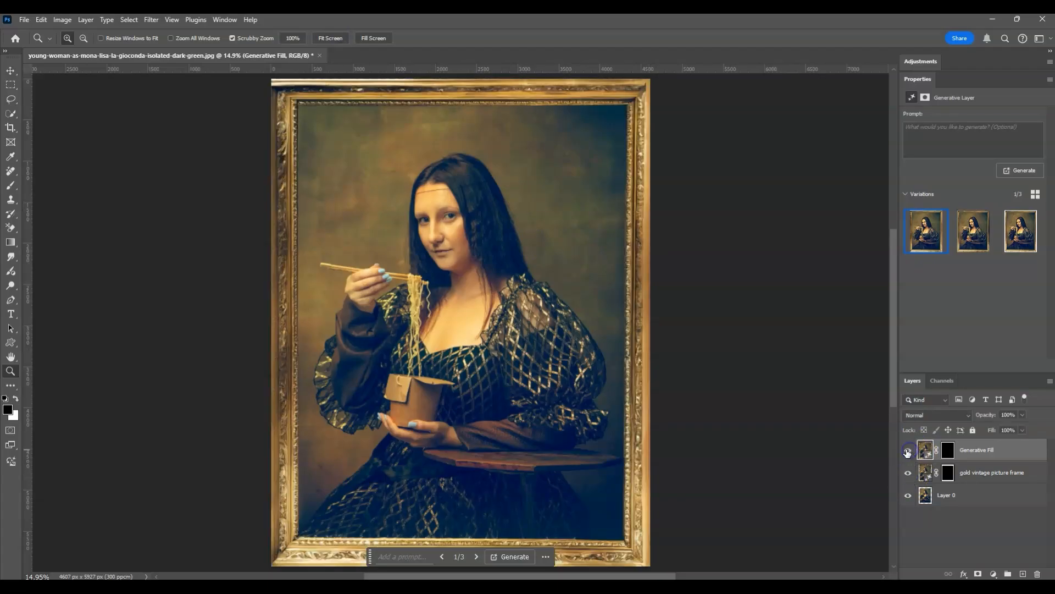
click(908, 449)
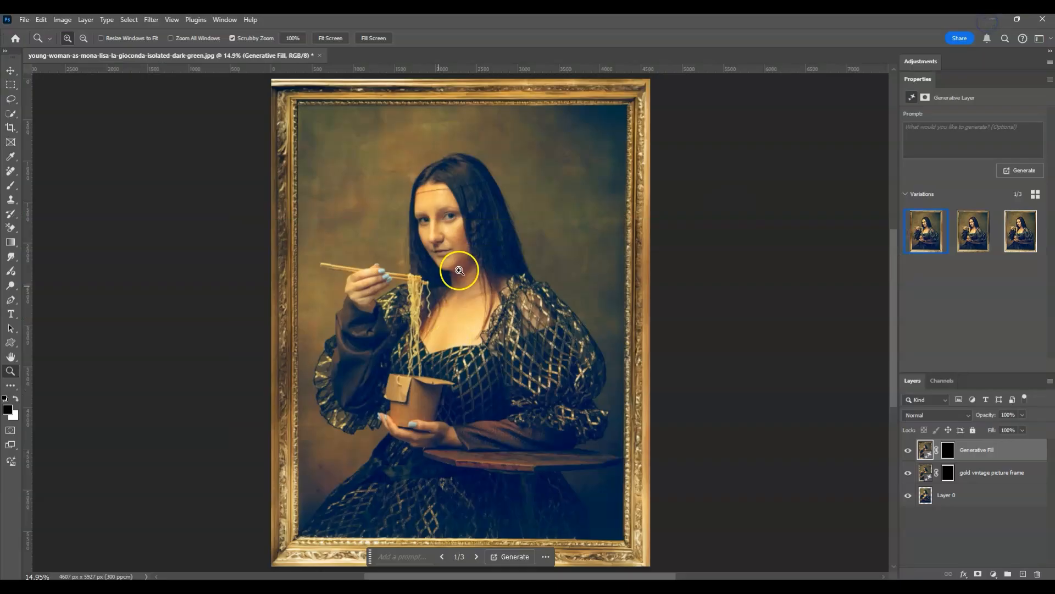
mouse_move(503, 272)
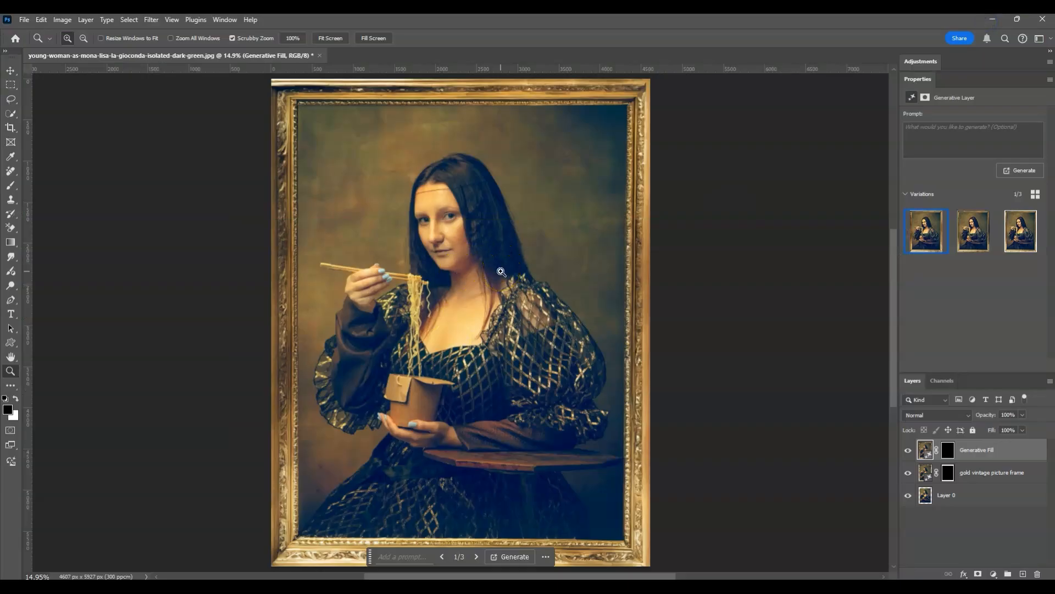